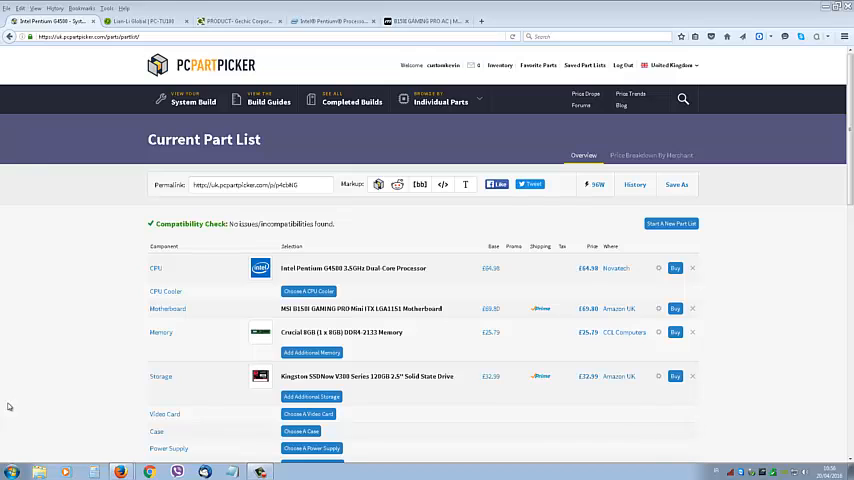
# Step: Scroll through the MSI B150I Gaming Pro AC page's feature list
pyautogui.scroll(-3)
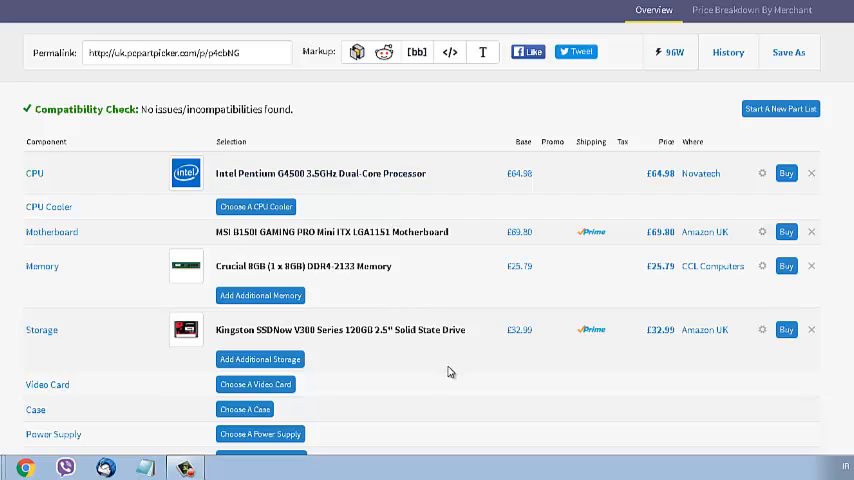
pyautogui.scroll(-3)
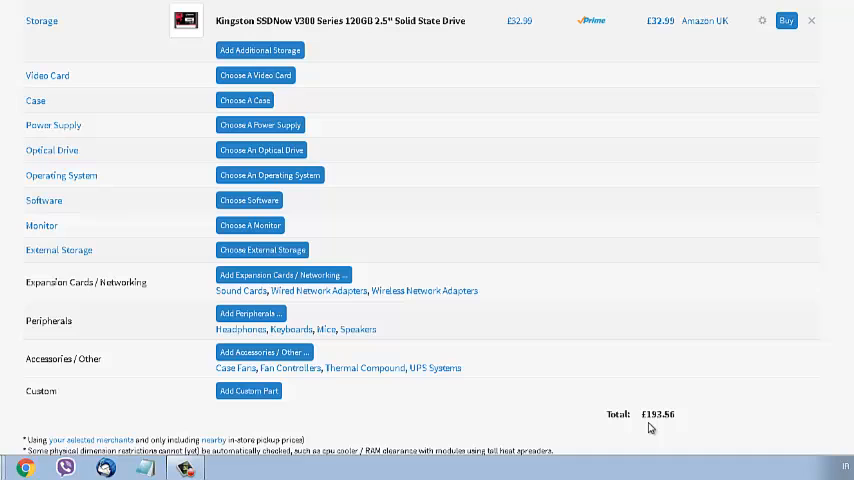
pyautogui.scroll(3)
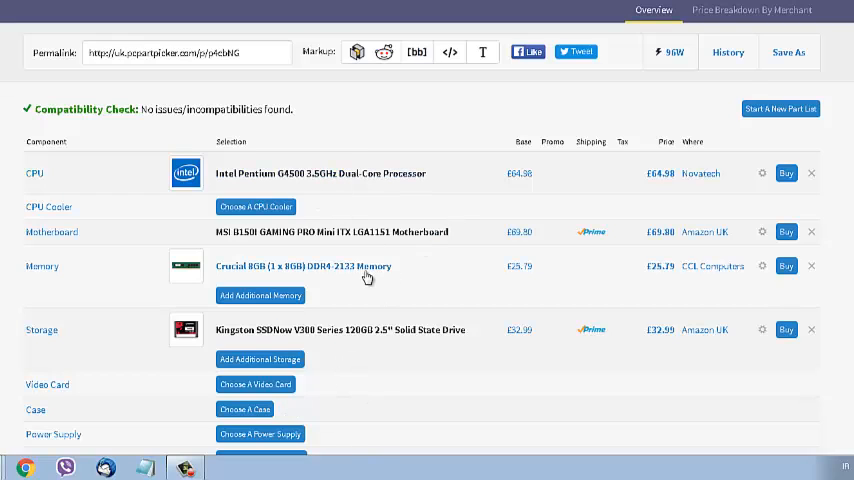
pyautogui.moveTo(310, 434)
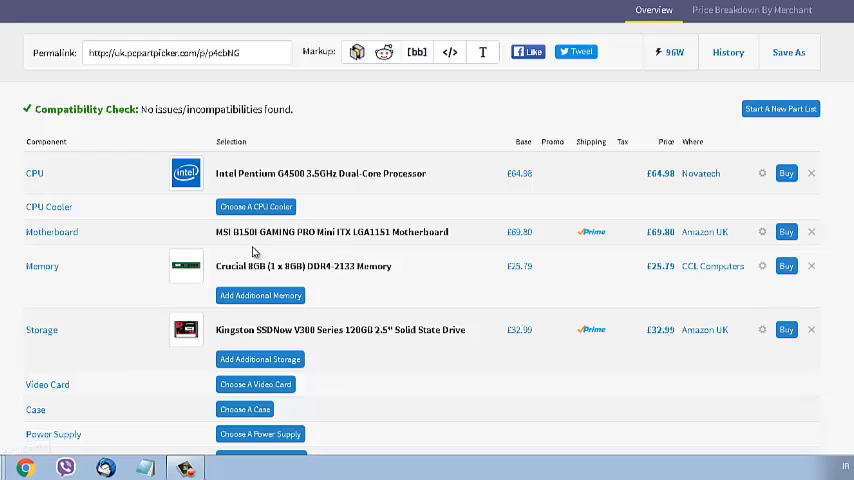
pyautogui.moveTo(383, 248)
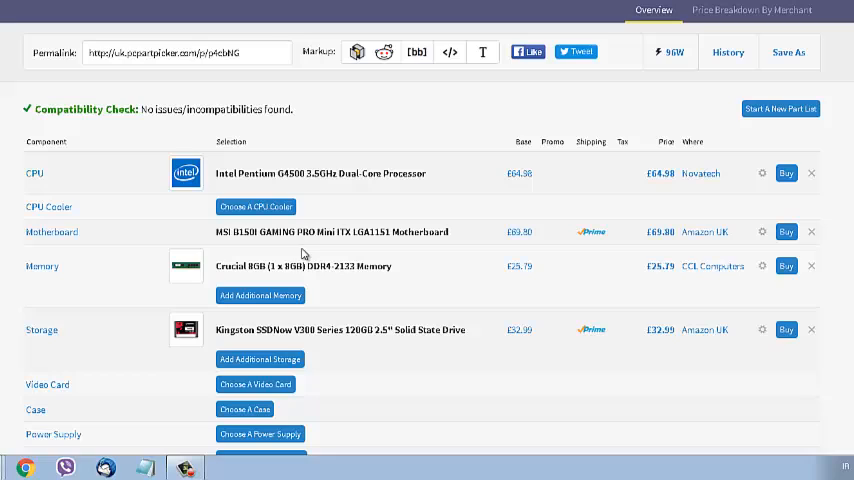
pyautogui.moveTo(361, 250)
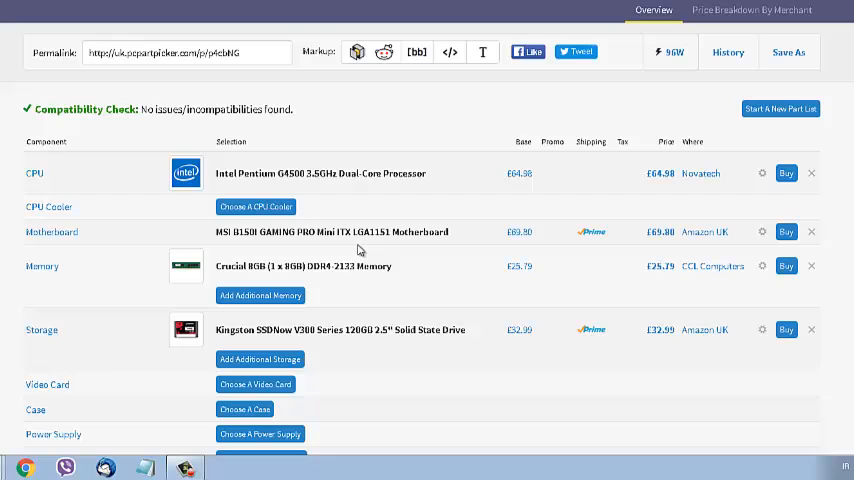
pyautogui.moveTo(337, 302)
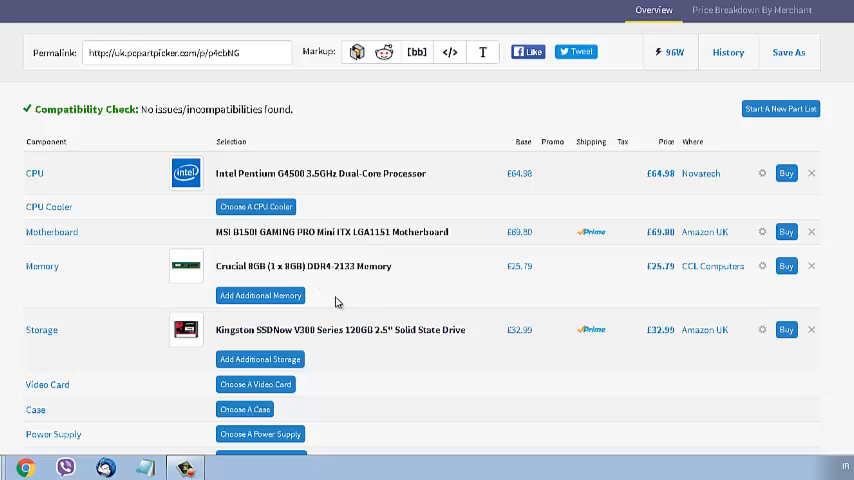
pyautogui.moveTo(330, 285)
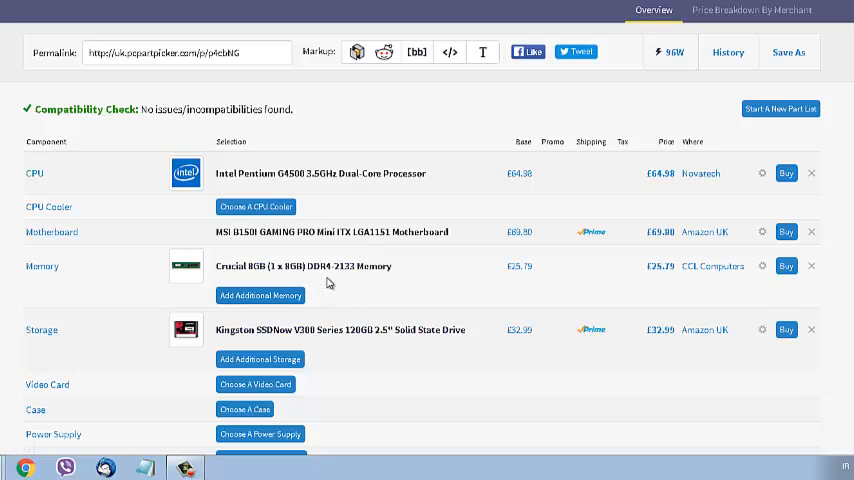
pyautogui.moveTo(337, 284)
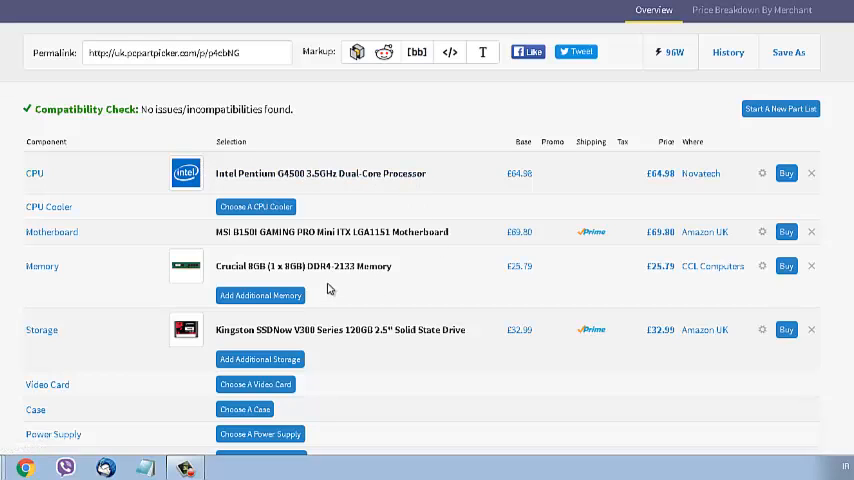
pyautogui.moveTo(340, 281)
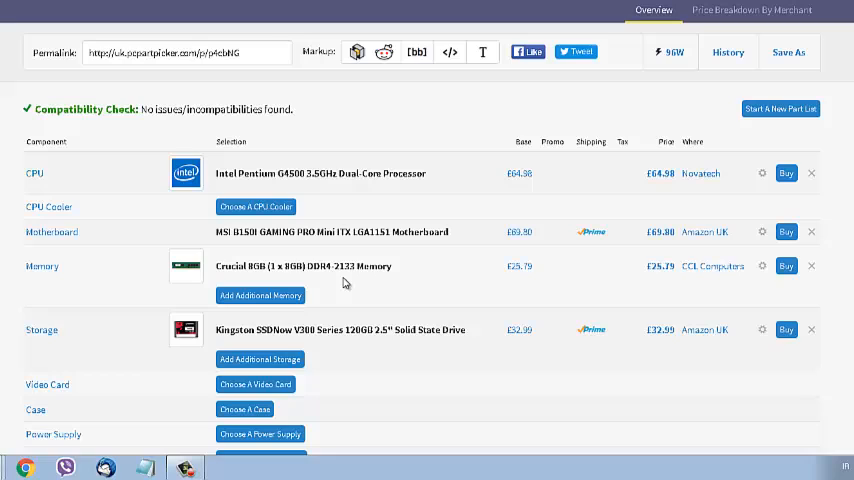
pyautogui.moveTo(332, 287)
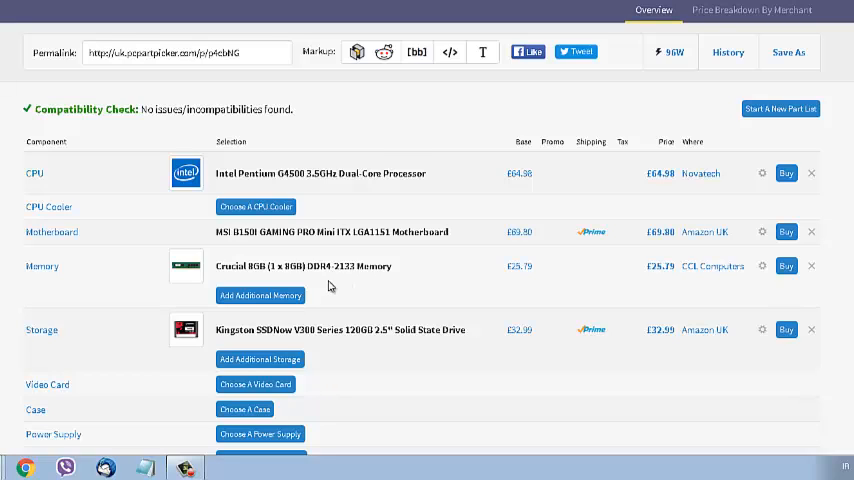
pyautogui.moveTo(335, 287)
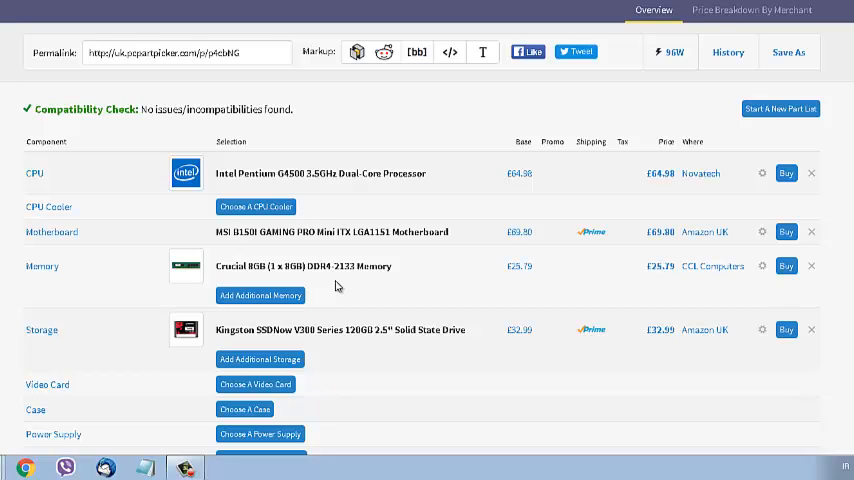
pyautogui.moveTo(343, 285)
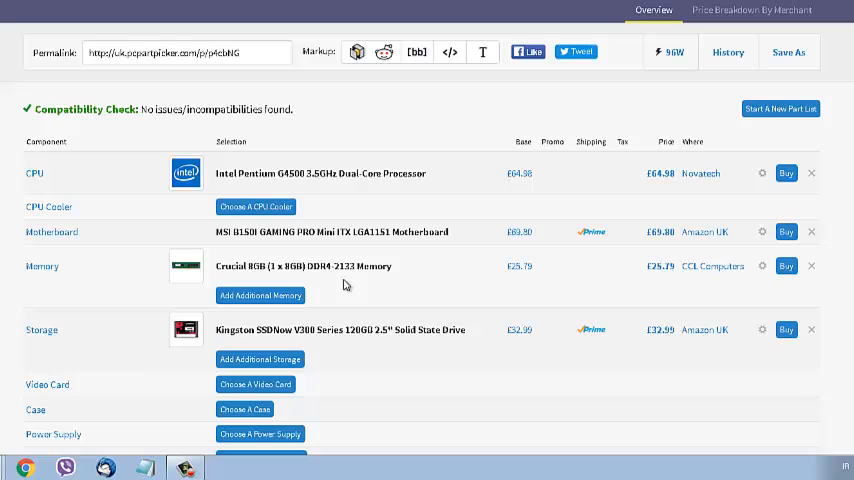
pyautogui.moveTo(337, 358)
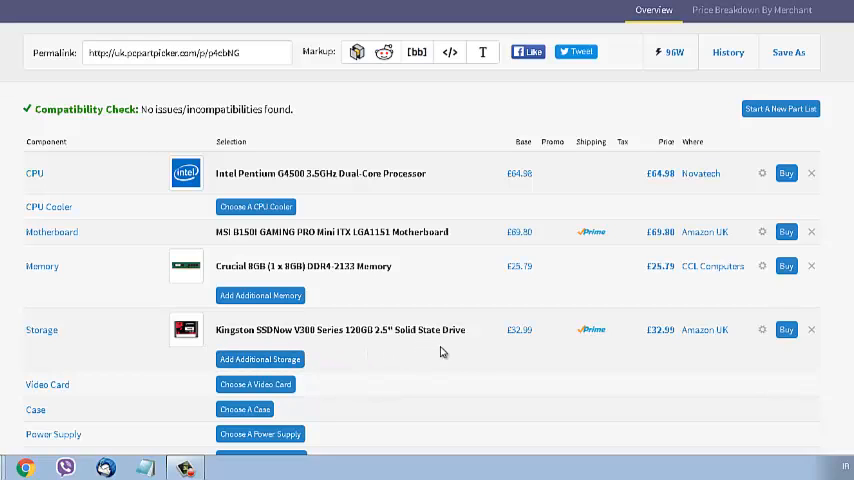
pyautogui.moveTo(379, 351)
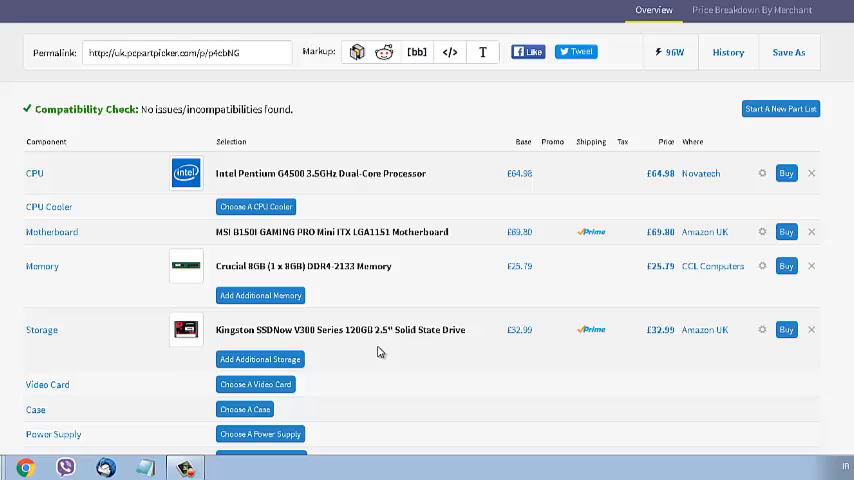
pyautogui.moveTo(417, 356)
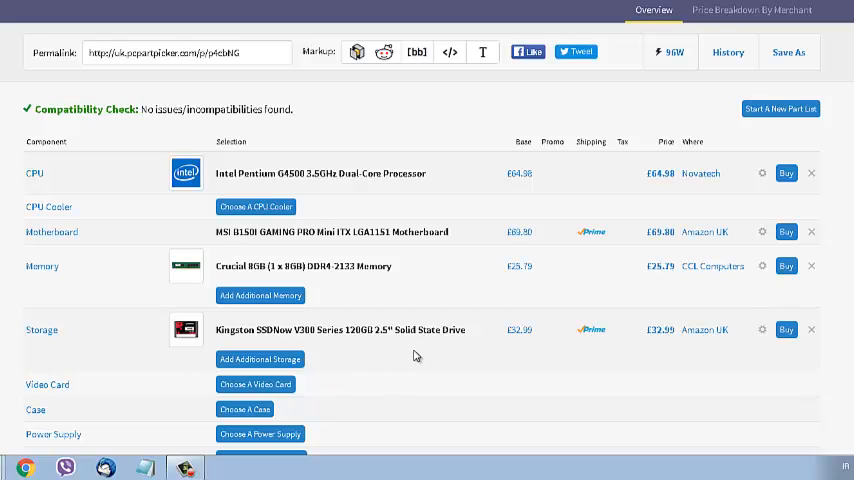
pyautogui.moveTo(486, 358)
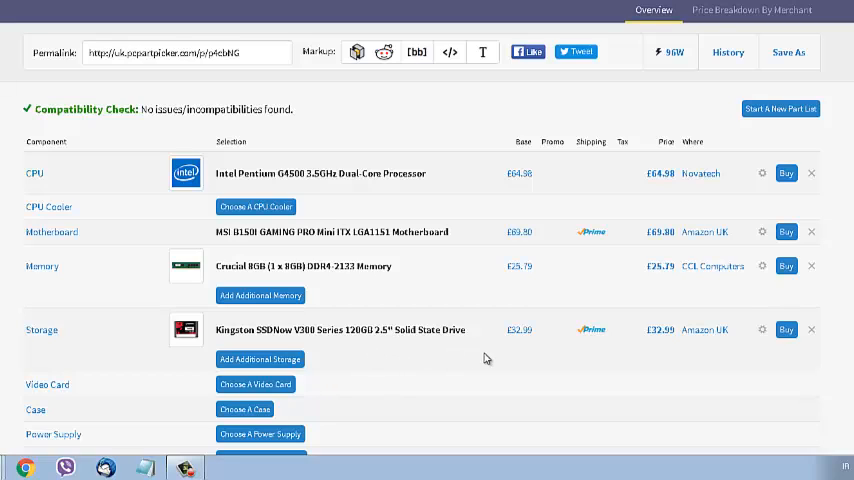
pyautogui.moveTo(392, 349)
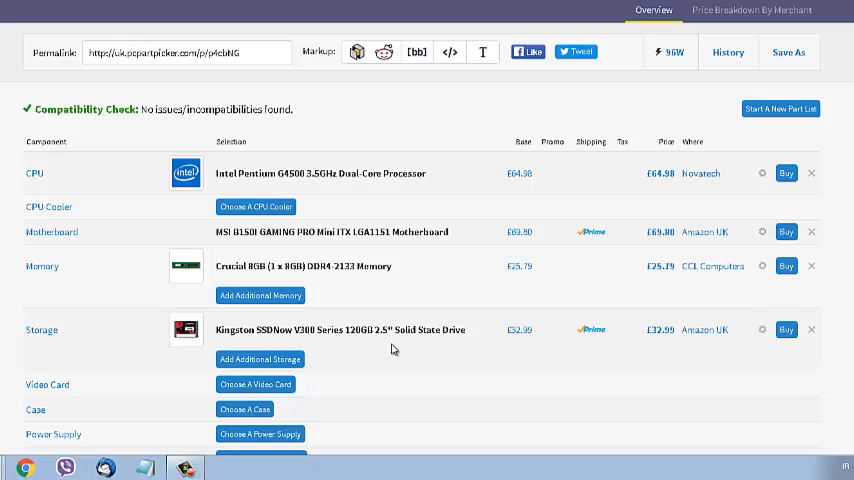
pyautogui.moveTo(343, 428)
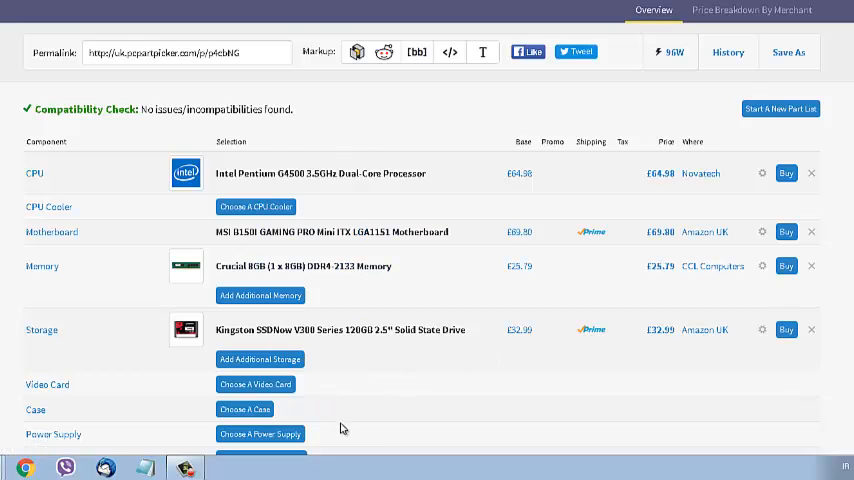
pyautogui.moveTo(365, 428)
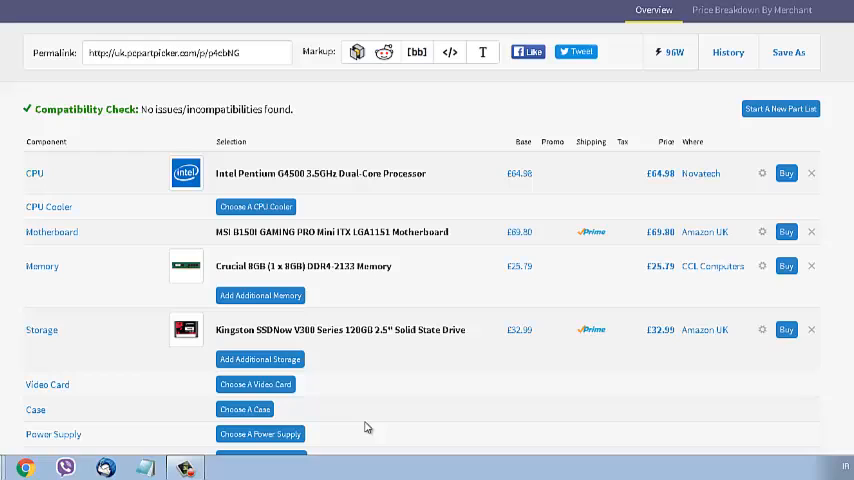
pyautogui.moveTo(449, 367)
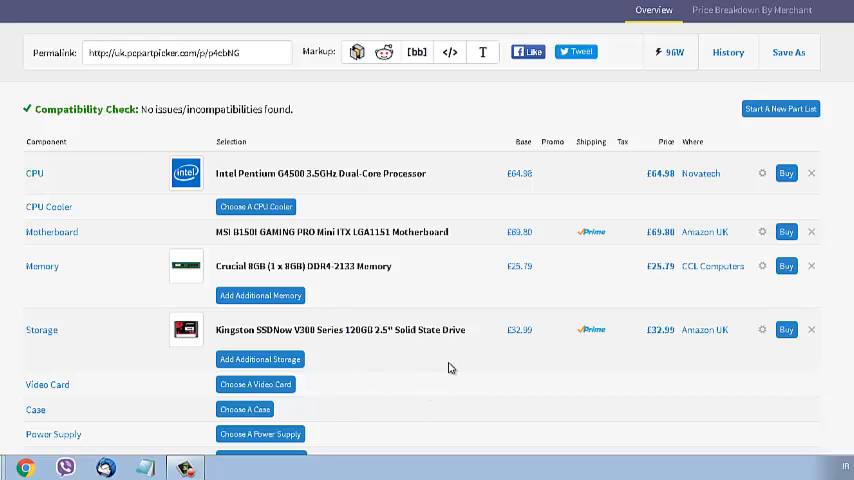
pyautogui.moveTo(465, 357)
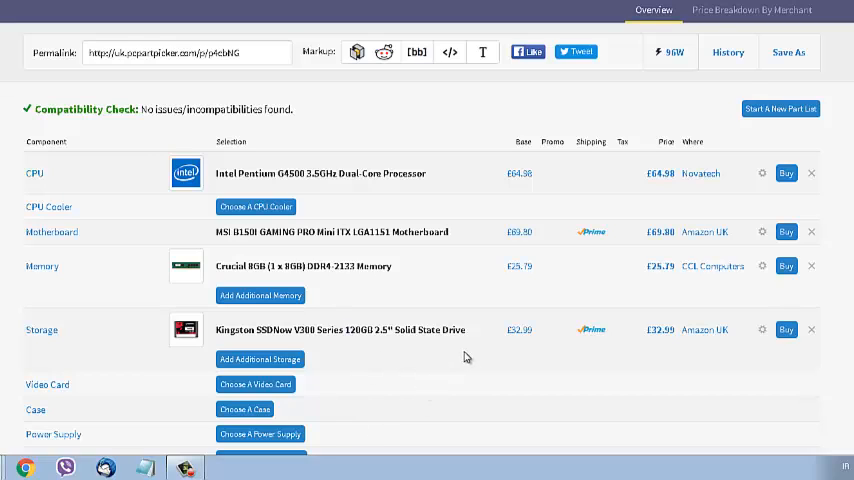
pyautogui.moveTo(401, 354)
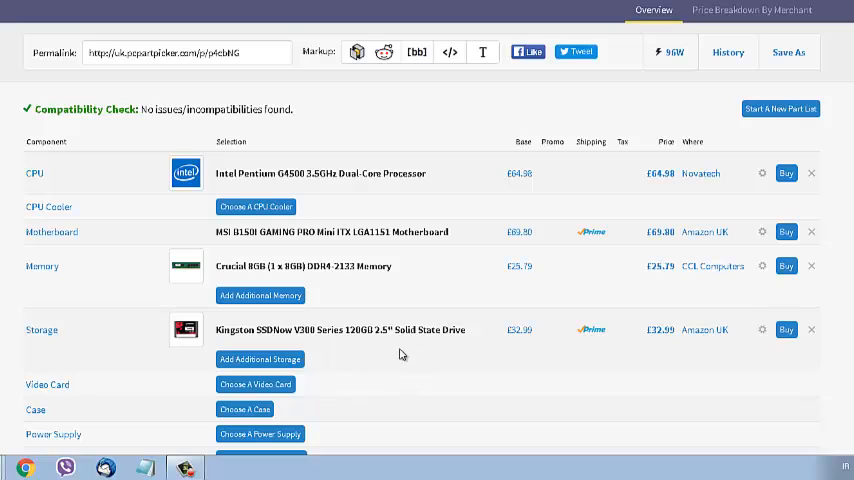
pyautogui.moveTo(345, 408)
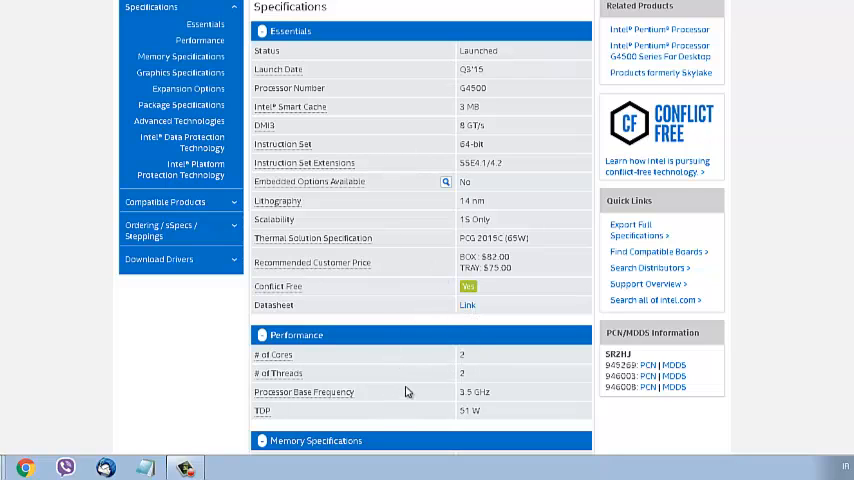
pyautogui.scroll(-3)
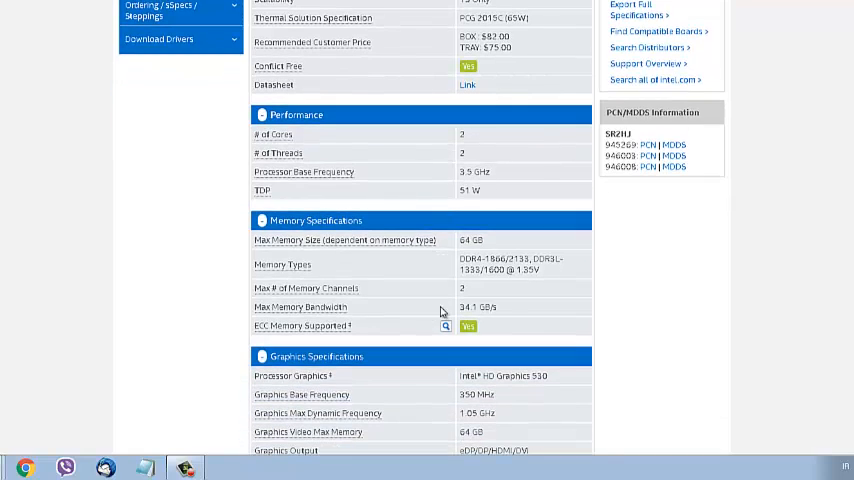
pyautogui.scroll(-3)
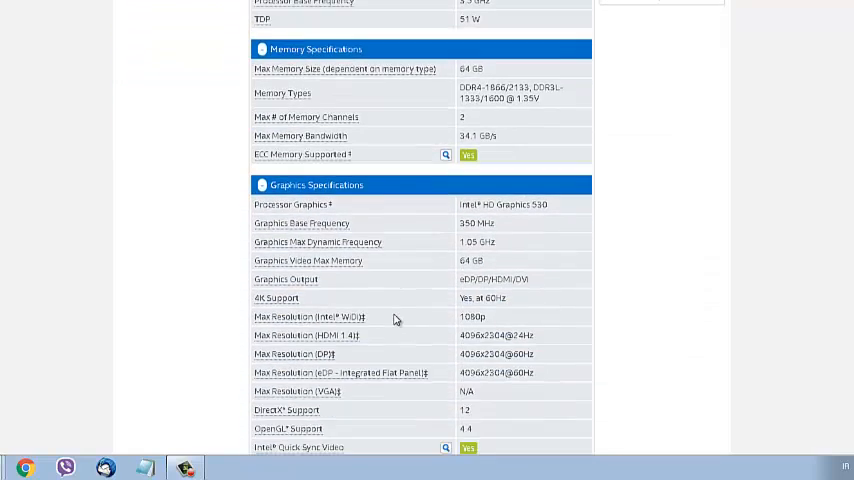
pyautogui.scroll(-3)
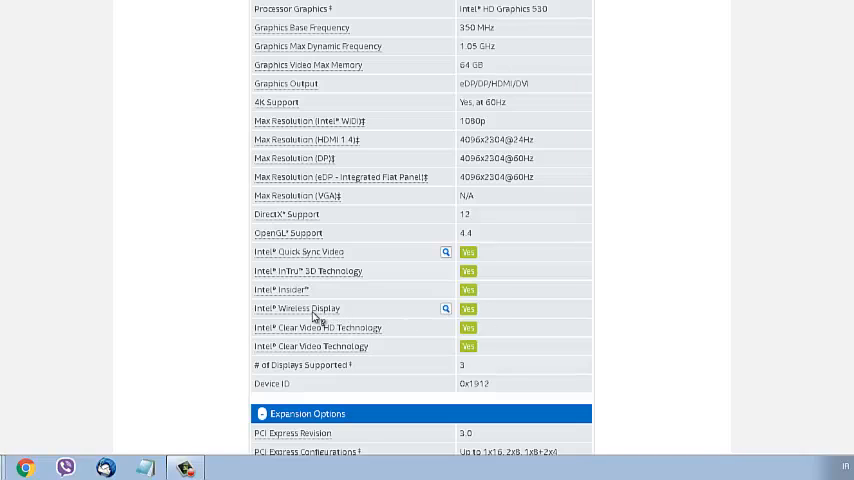
pyautogui.moveTo(326, 322)
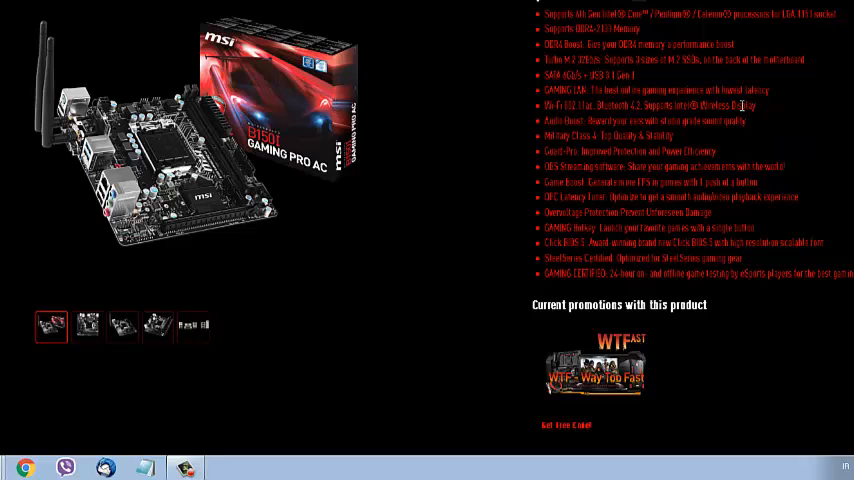
pyautogui.doubleClick(697, 105)
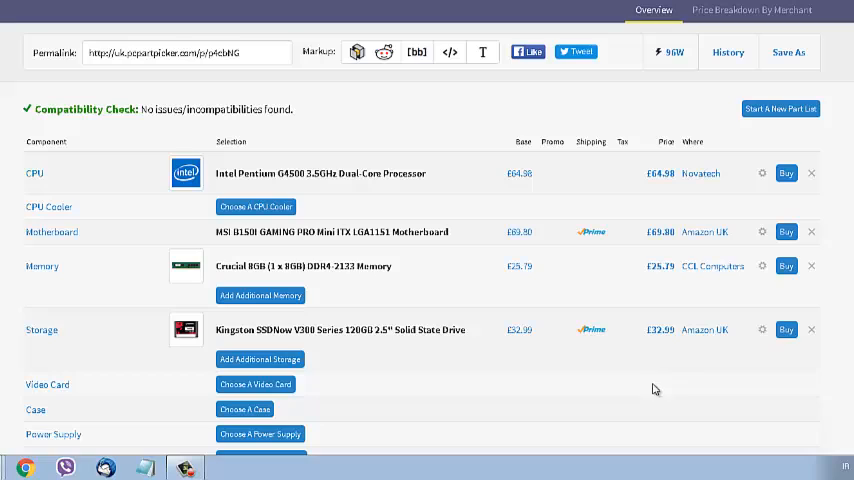
pyautogui.moveTo(845, 368)
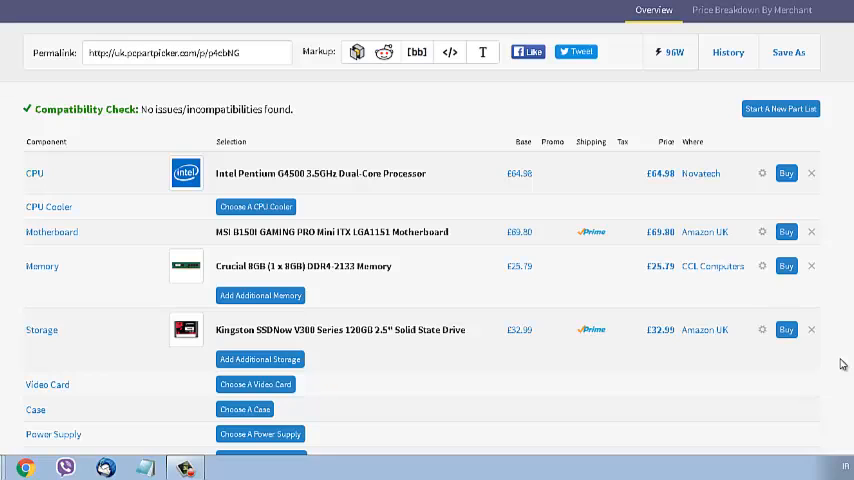
pyautogui.moveTo(778, 378)
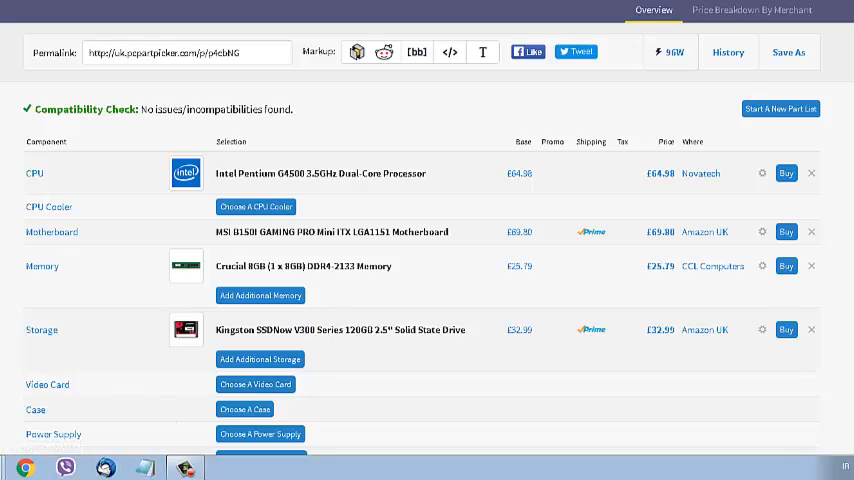
pyautogui.moveTo(290, 411)
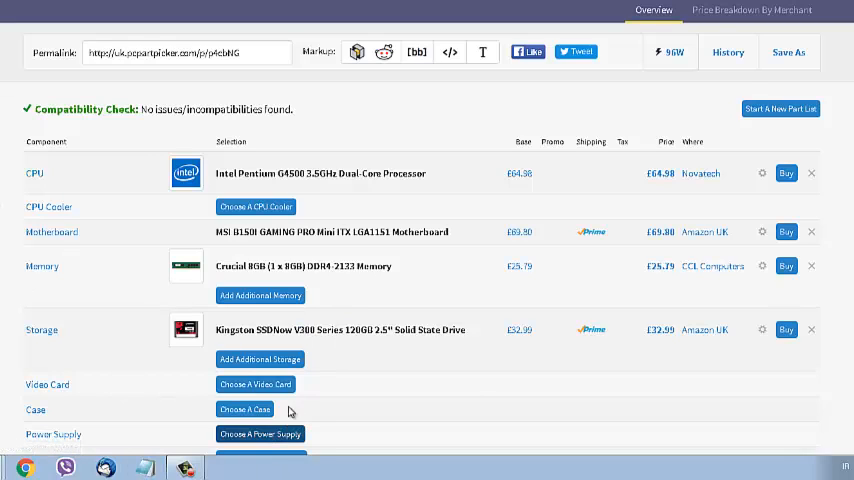
pyautogui.moveTo(418, 361)
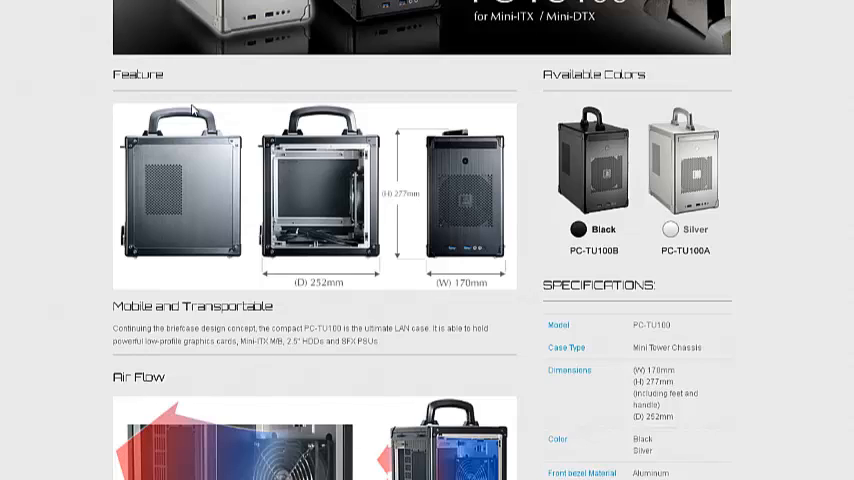
pyautogui.moveTo(195, 110)
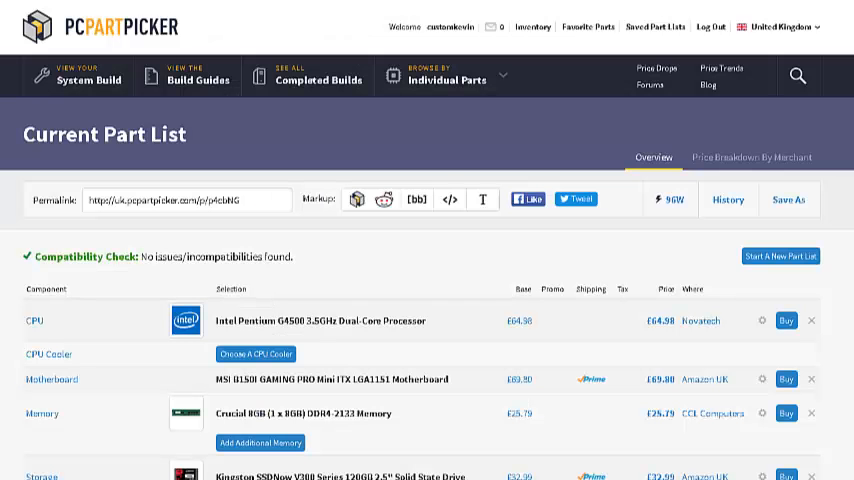
pyautogui.moveTo(40, 112)
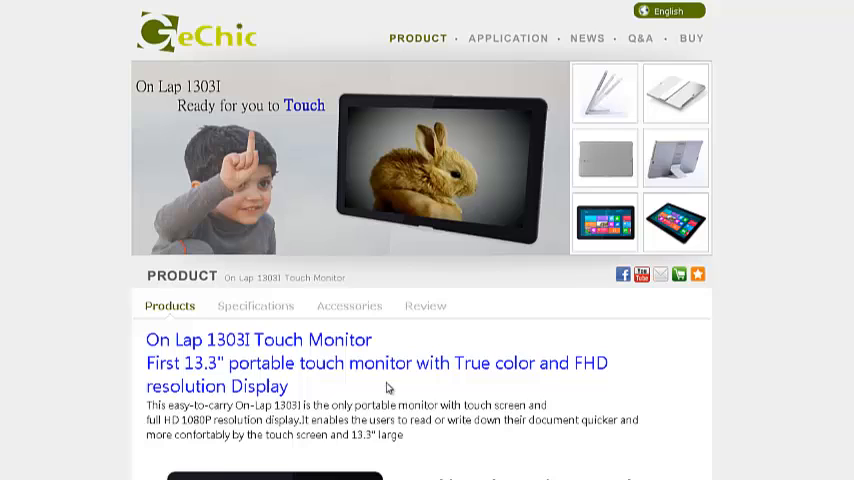
pyautogui.moveTo(619, 384)
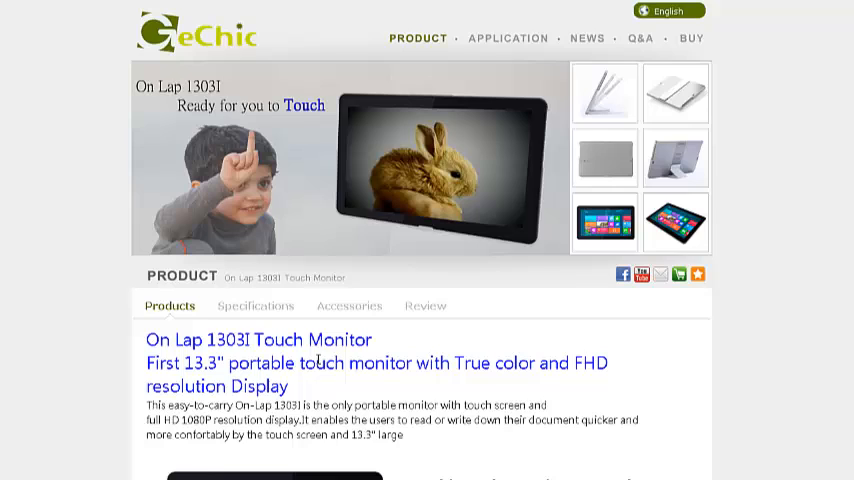
pyautogui.moveTo(267, 208)
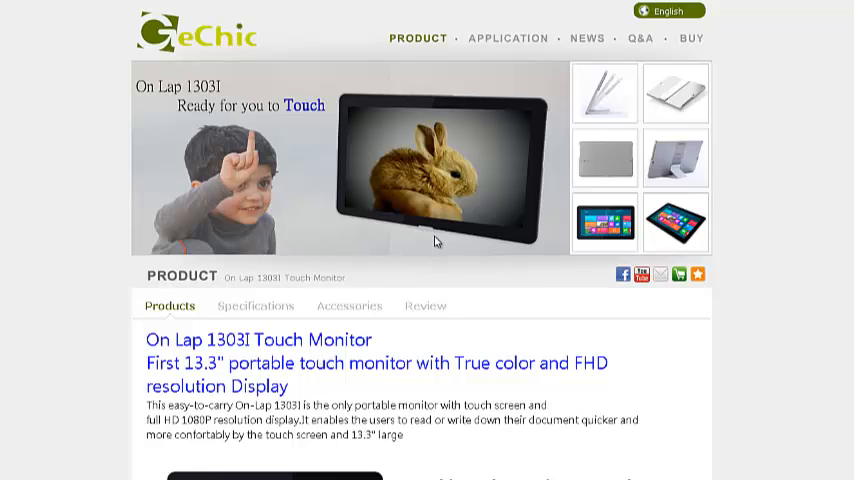
pyautogui.moveTo(401, 465)
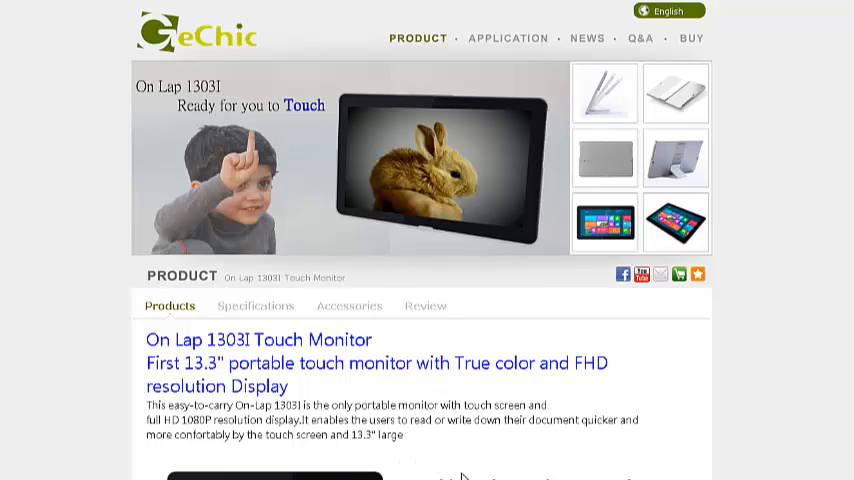
# Step: Scroll the GeChic On Lap 1303I page down to its multi-touch features
pyautogui.scroll(-3)
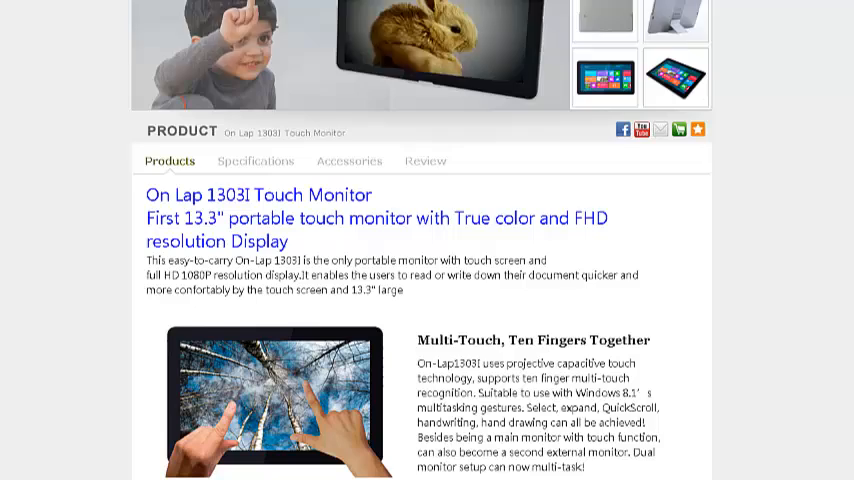
pyautogui.scroll(-3)
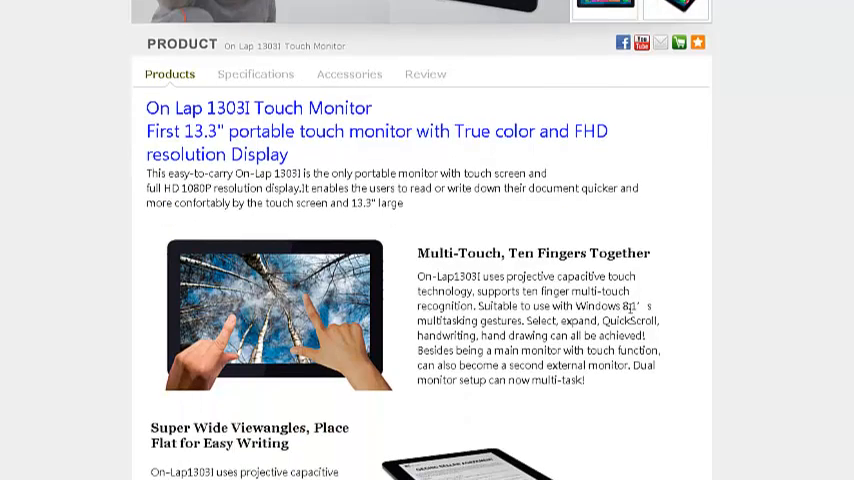
pyautogui.scroll(-3)
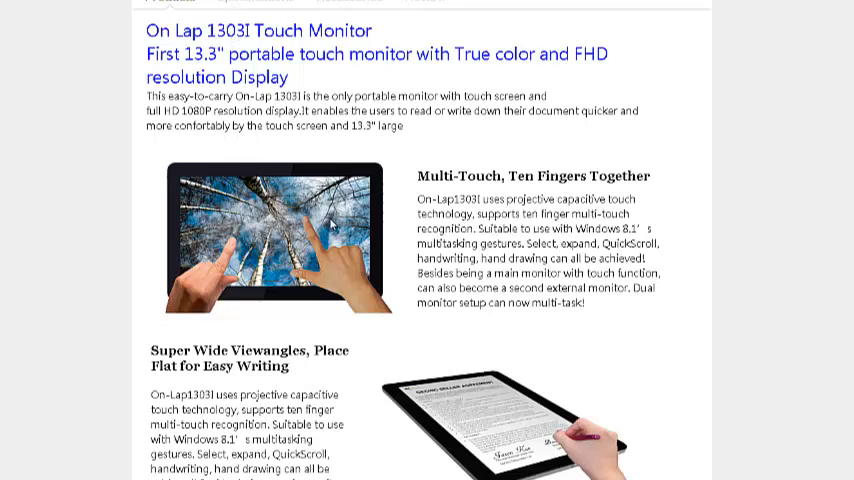
pyautogui.scroll(-3)
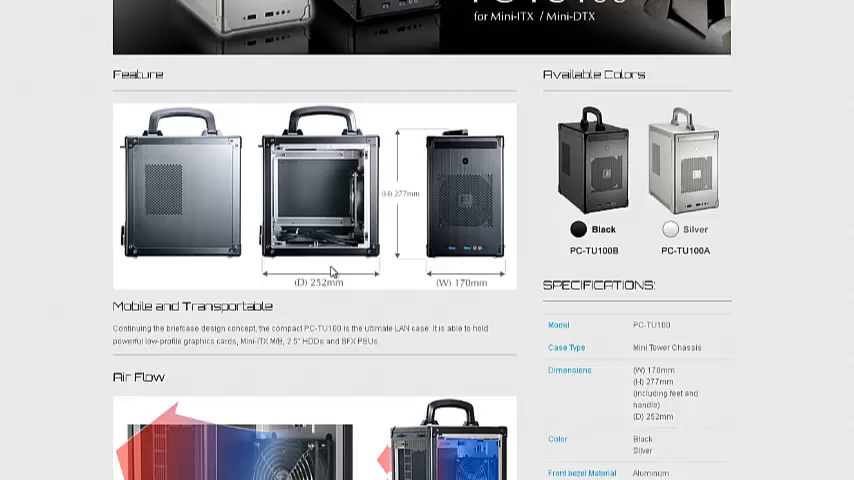
pyautogui.moveTo(463, 186)
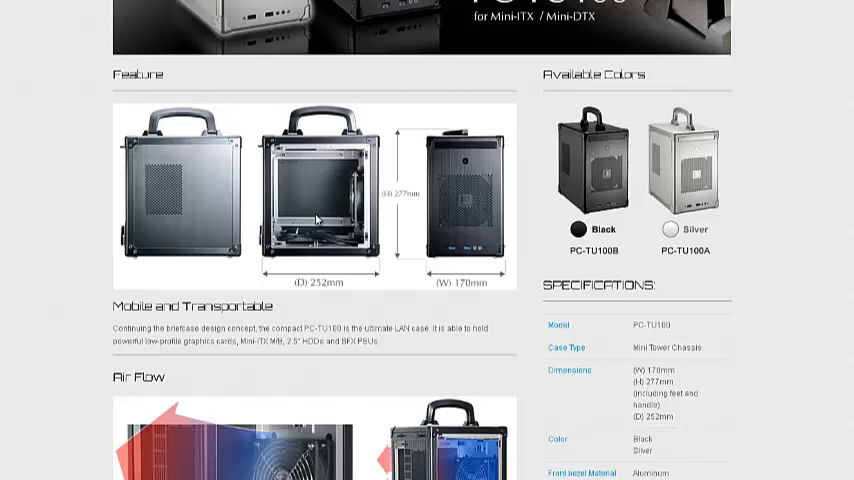
pyautogui.moveTo(324, 390)
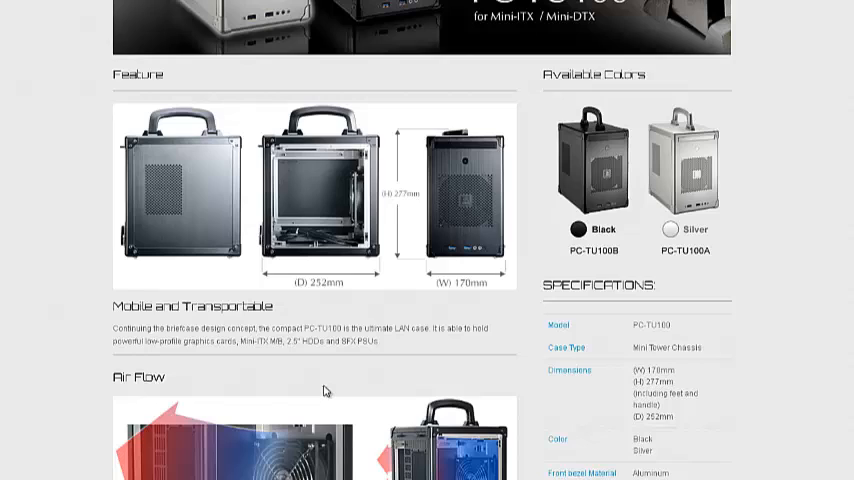
pyautogui.moveTo(340, 233)
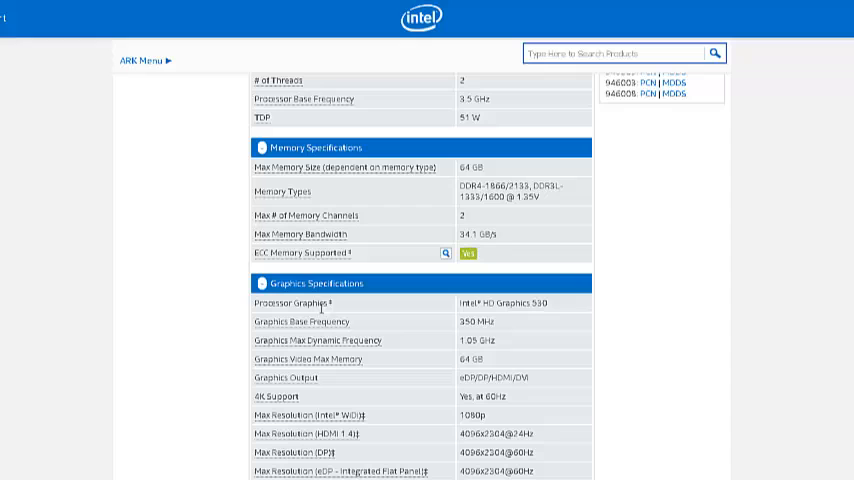
pyautogui.moveTo(505, 317)
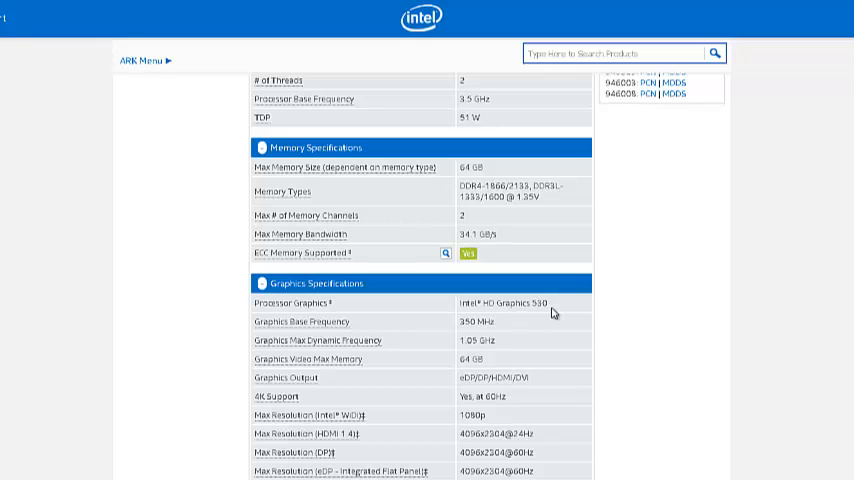
# Step: Select 'HD Graphics 530' on the Intel ARK G4500 page and scroll up through the specs
pyautogui.doubleClick(510, 303)
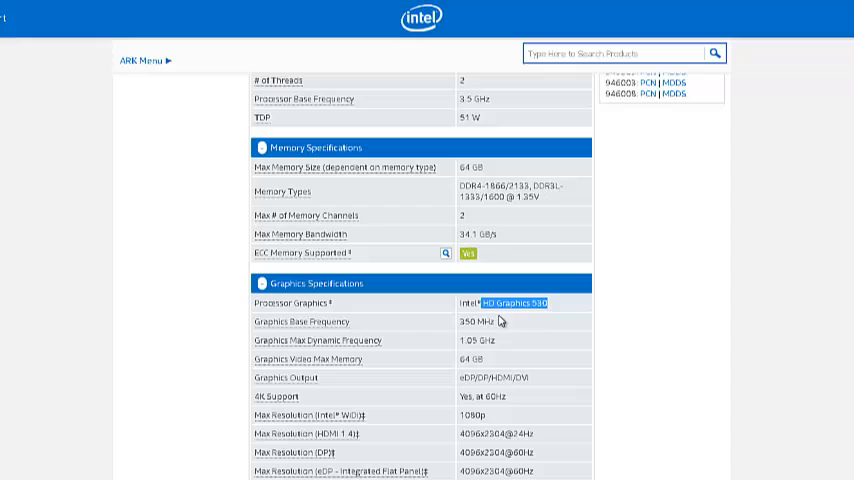
pyautogui.moveTo(554, 318)
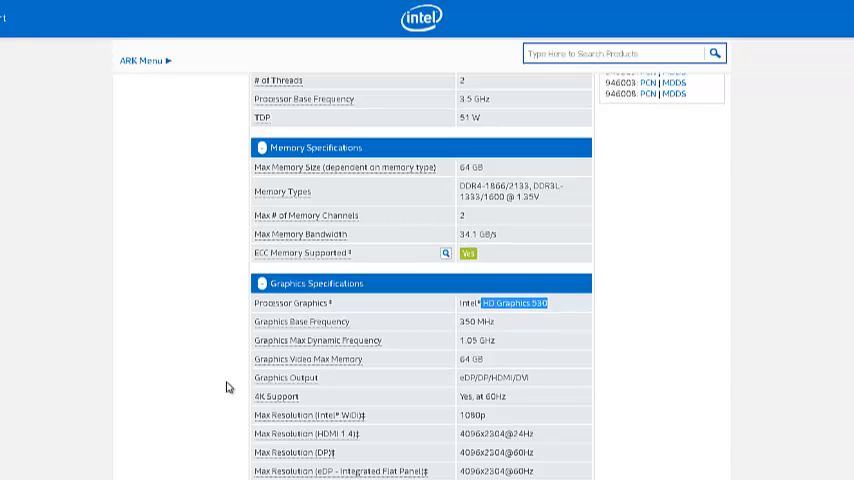
pyautogui.moveTo(29, 348)
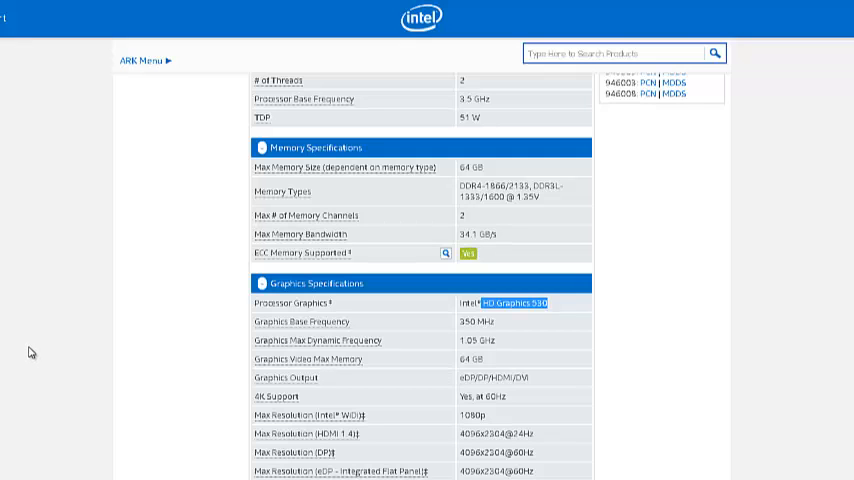
pyautogui.scroll(3)
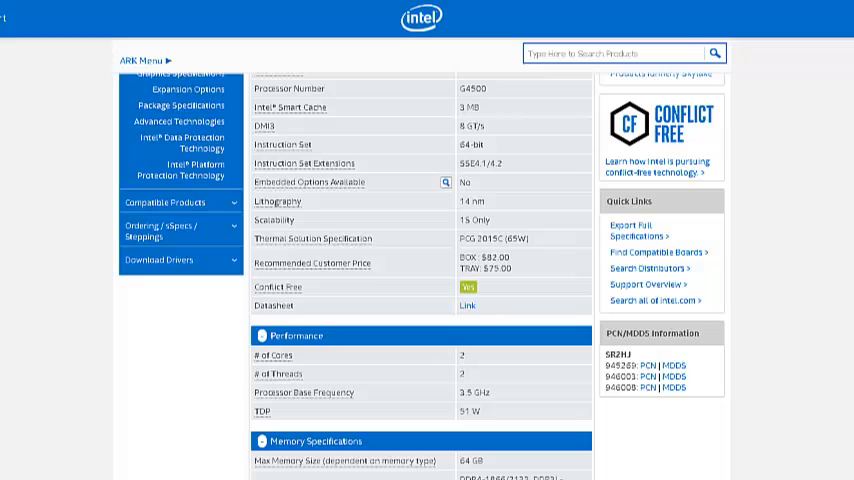
pyautogui.scroll(3)
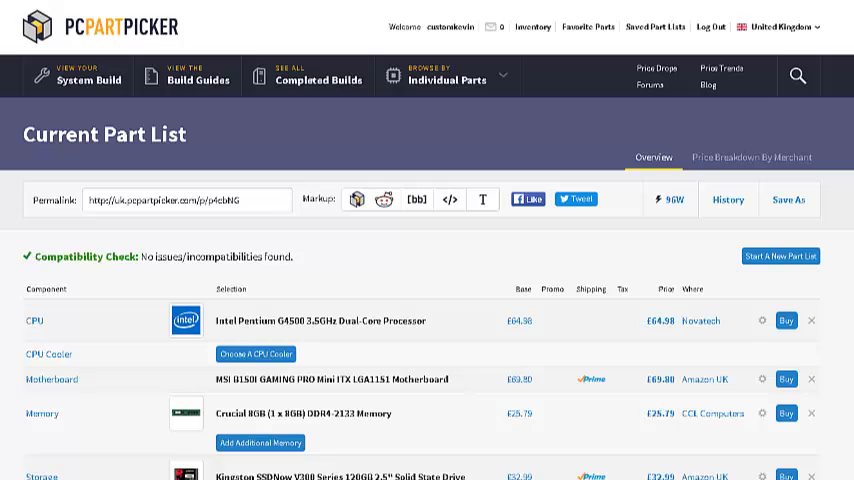
# Step: Scroll down the four-part G4500 build list to check compatibility
pyautogui.scroll(-3)
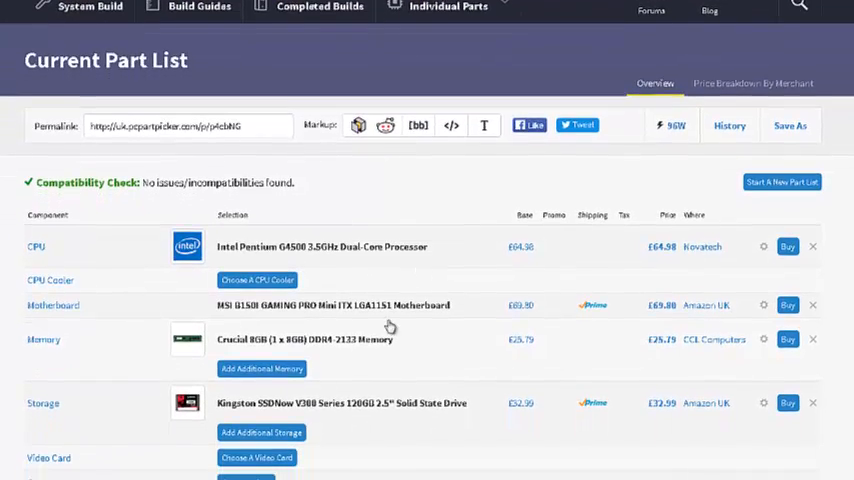
pyautogui.scroll(-3)
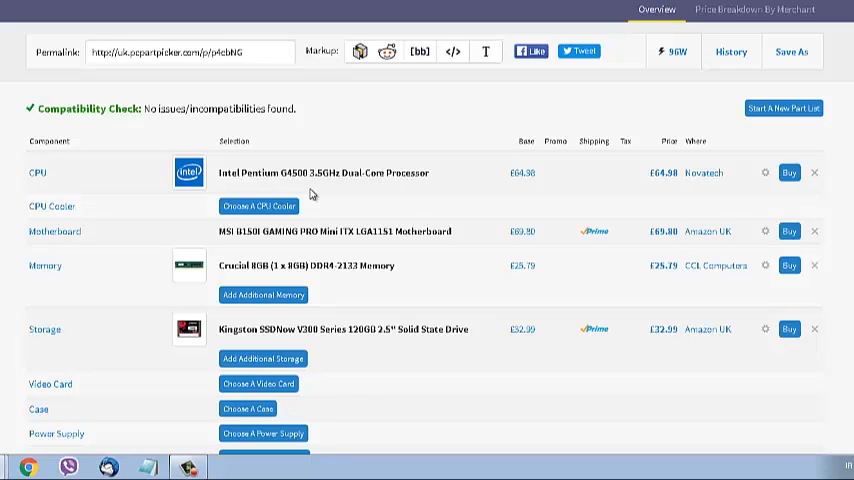
pyautogui.moveTo(335, 193)
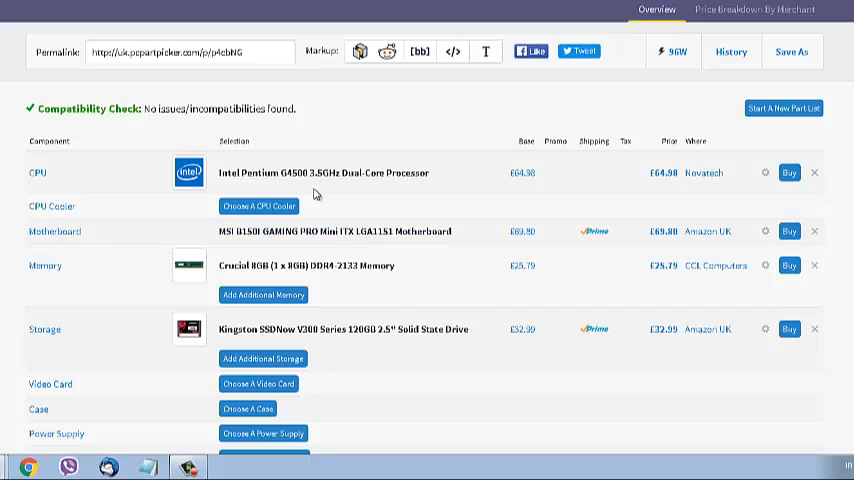
pyautogui.moveTo(391, 187)
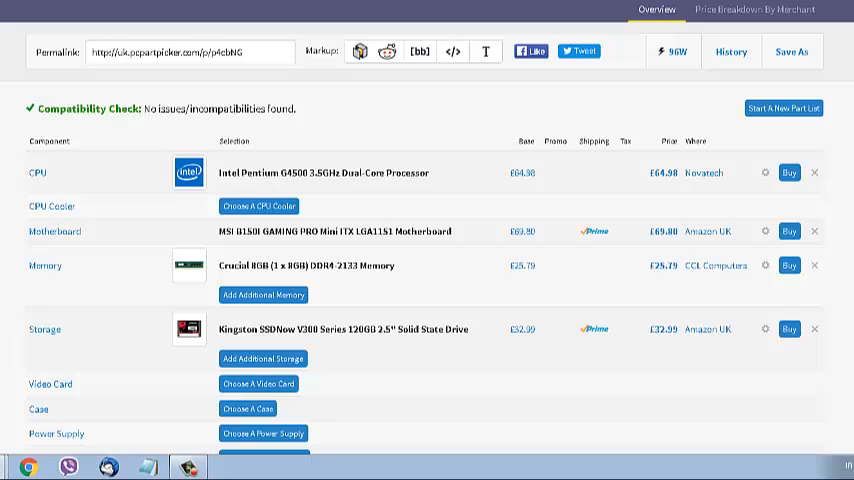
pyautogui.moveTo(458, 470)
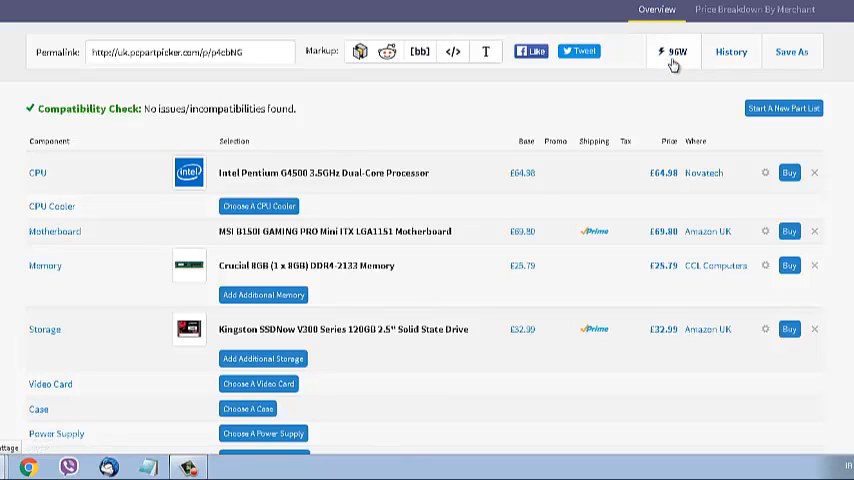
pyautogui.moveTo(678, 66)
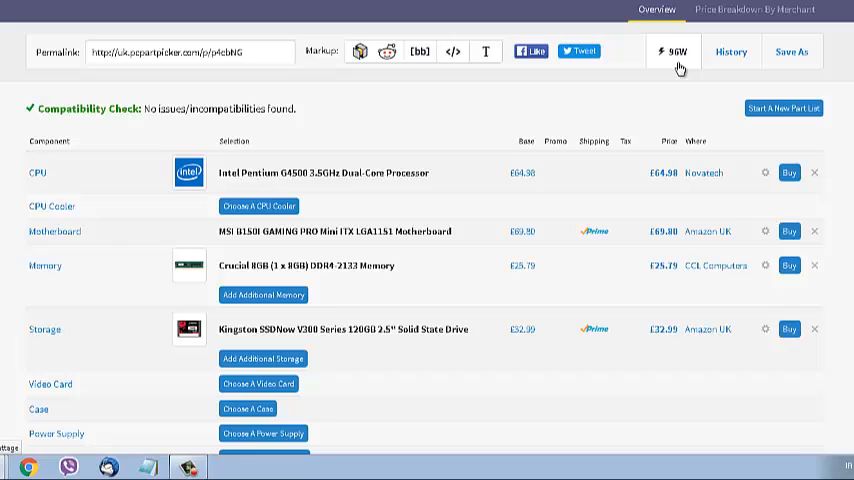
pyautogui.moveTo(224, 448)
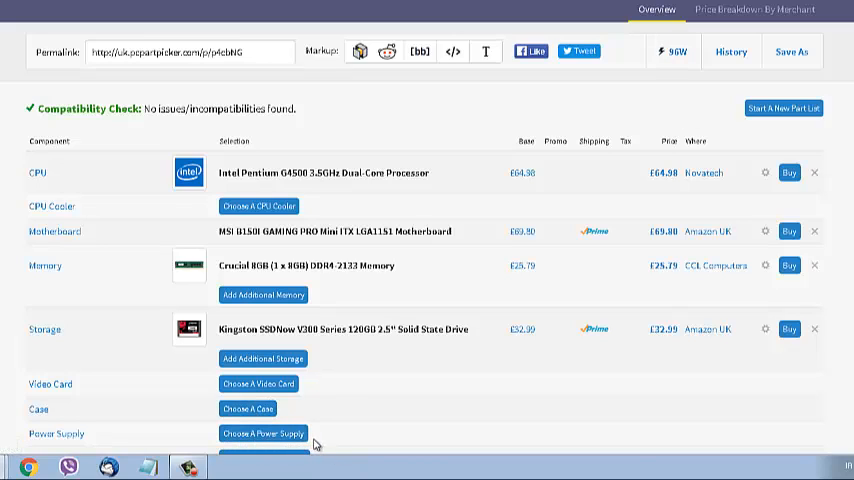
pyautogui.moveTo(347, 250)
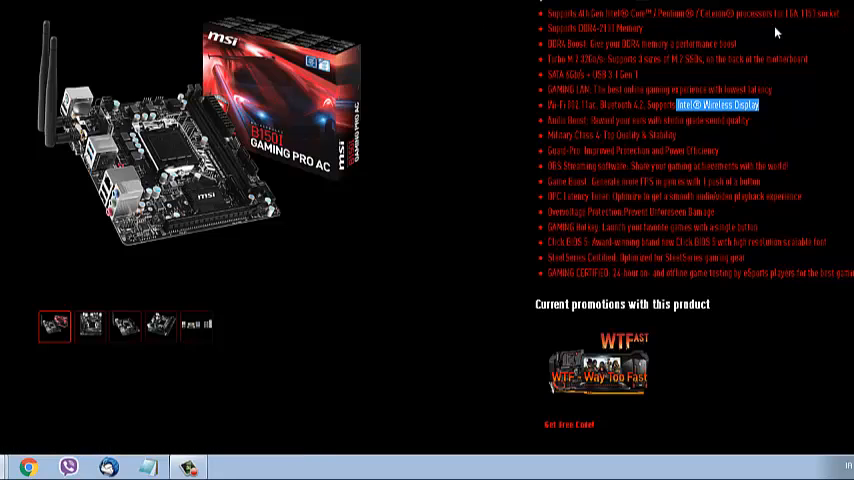
pyautogui.moveTo(344, 292)
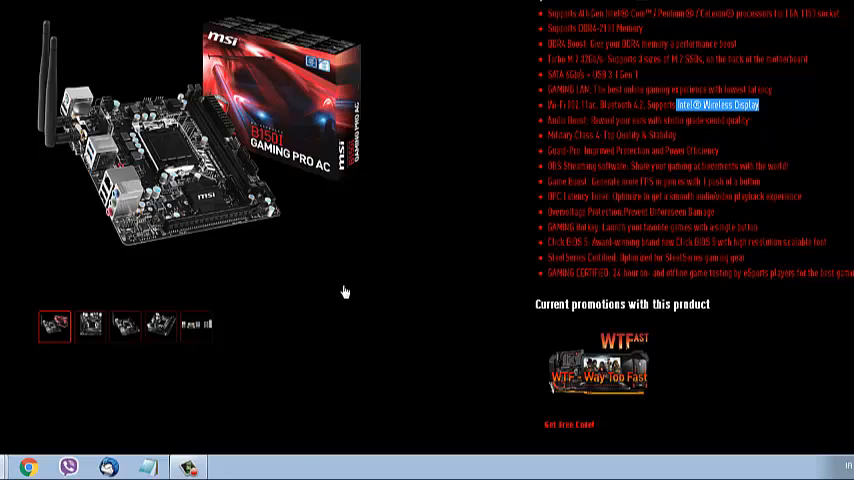
pyautogui.moveTo(184, 301)
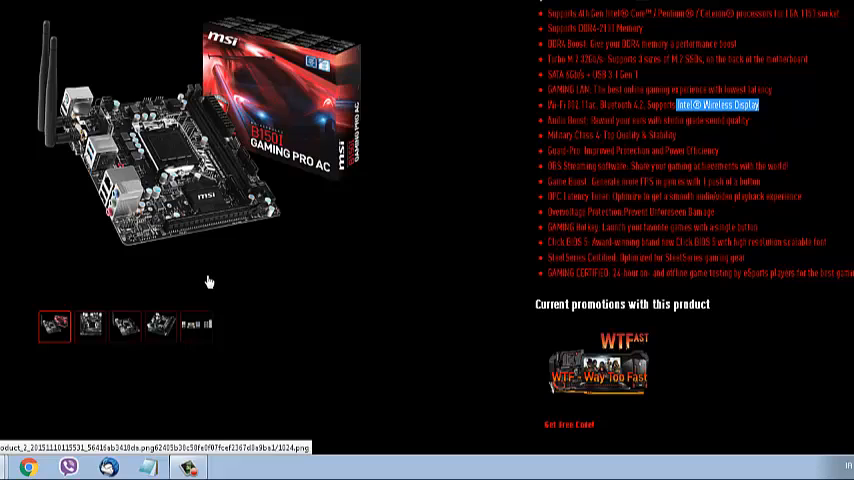
pyautogui.moveTo(276, 253)
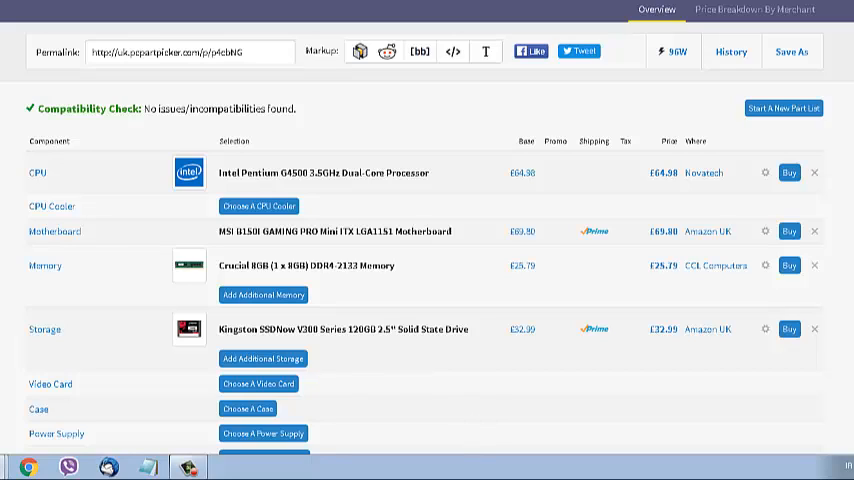
pyautogui.moveTo(311, 153)
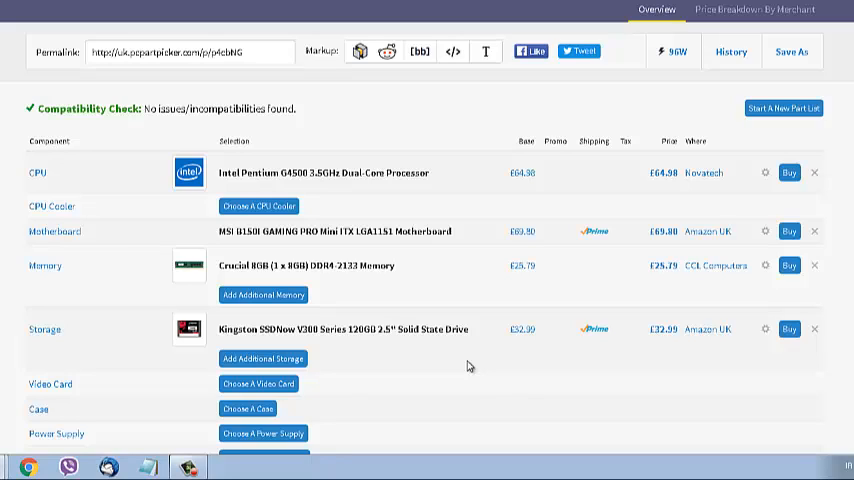
pyautogui.moveTo(521, 344)
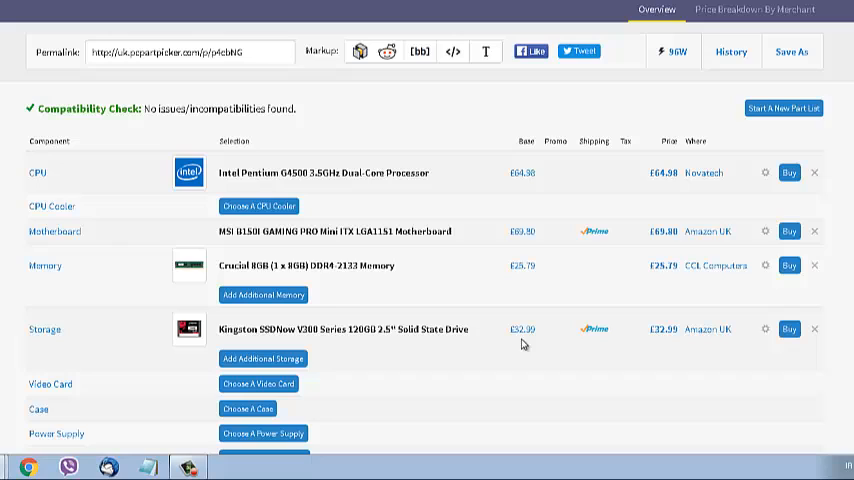
pyautogui.moveTo(477, 433)
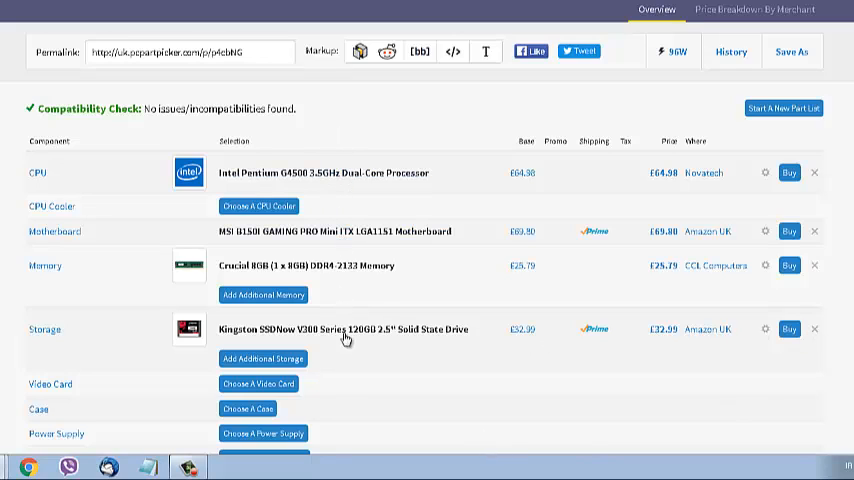
pyautogui.moveTo(451, 371)
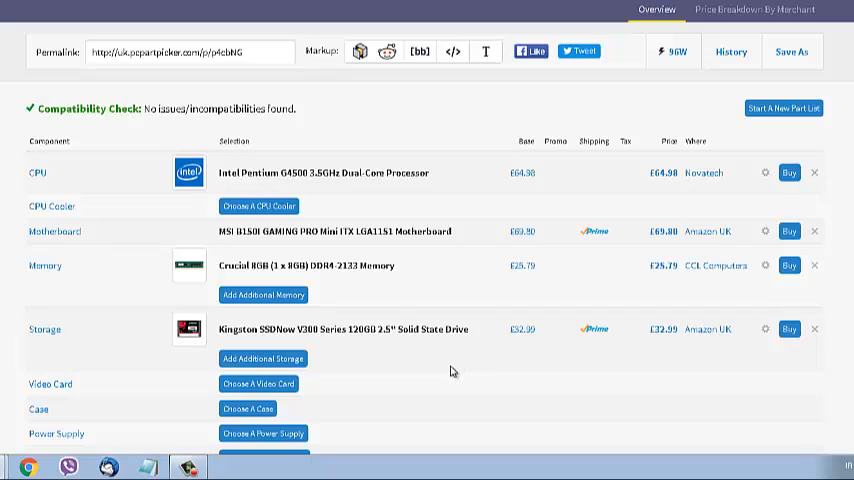
pyautogui.moveTo(248, 408)
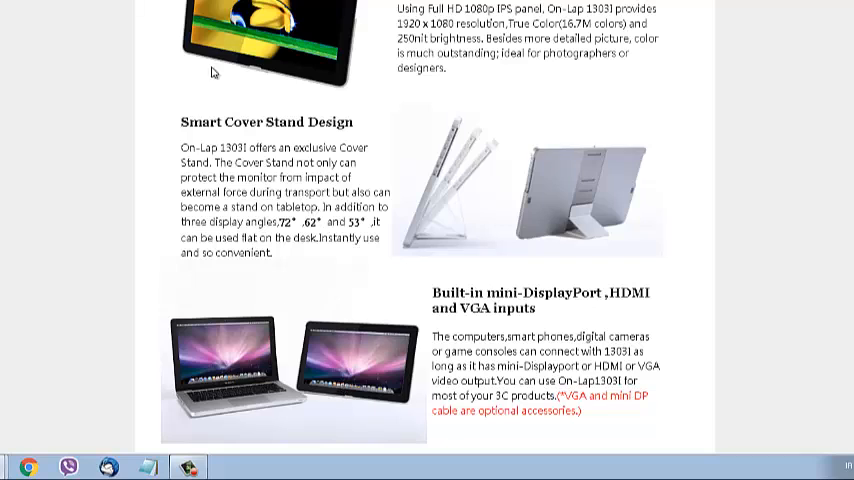
# Step: Scroll the On-Lap 1303I page back up to its title and multi-touch introduction
pyautogui.scroll(3)
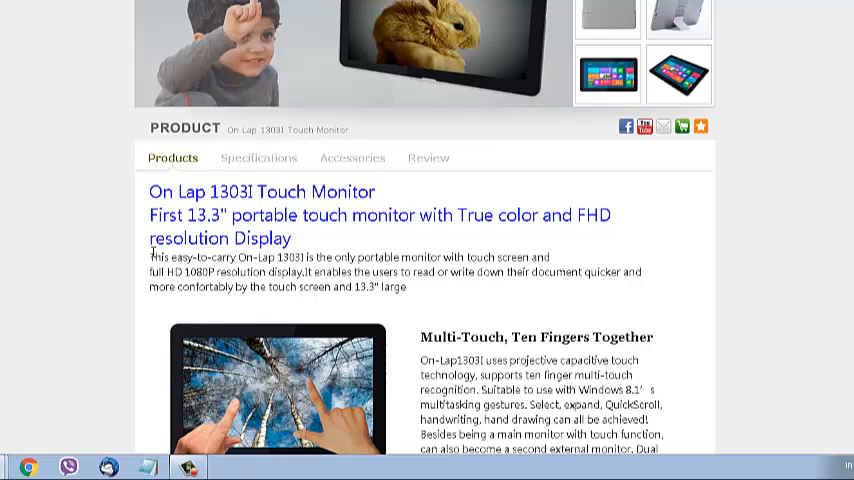
pyautogui.moveTo(411, 354)
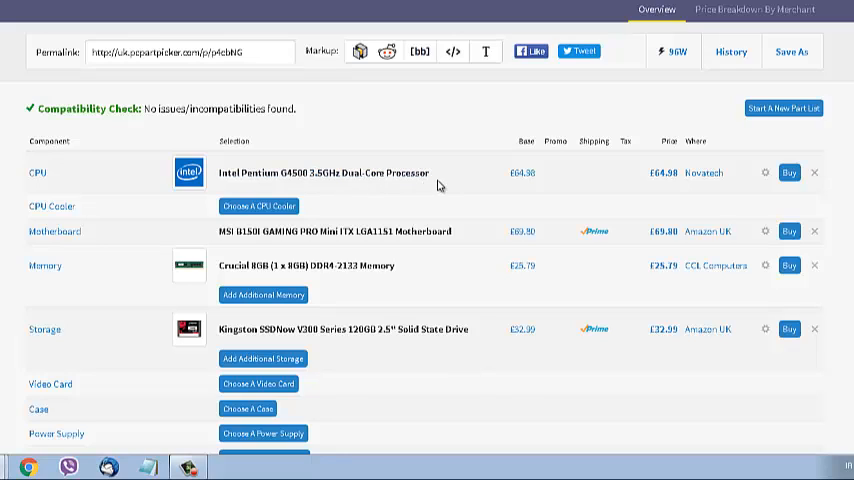
pyautogui.moveTo(365, 389)
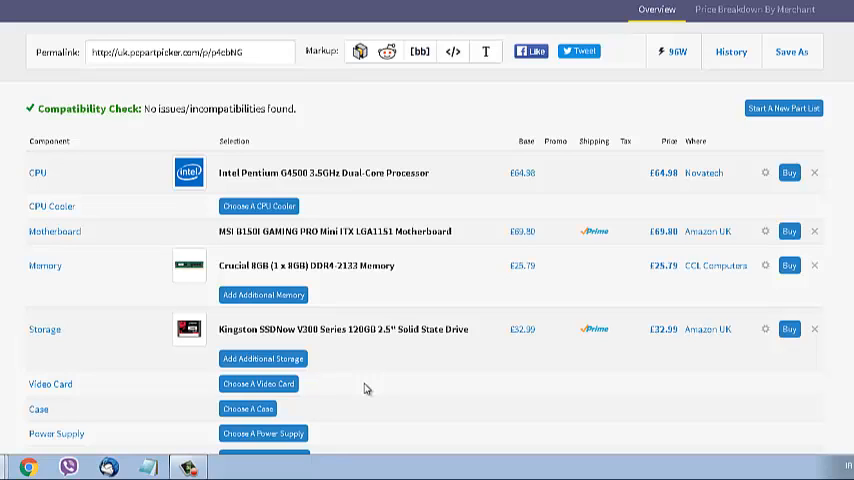
pyautogui.moveTo(352, 198)
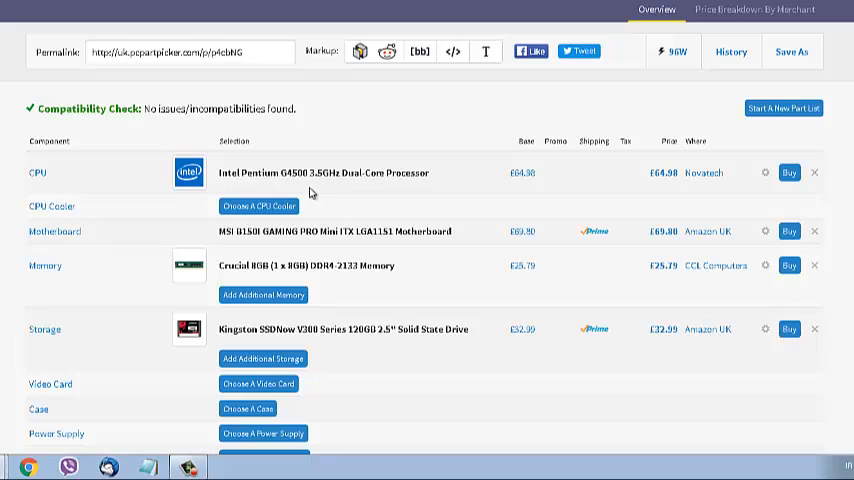
pyautogui.moveTo(322, 187)
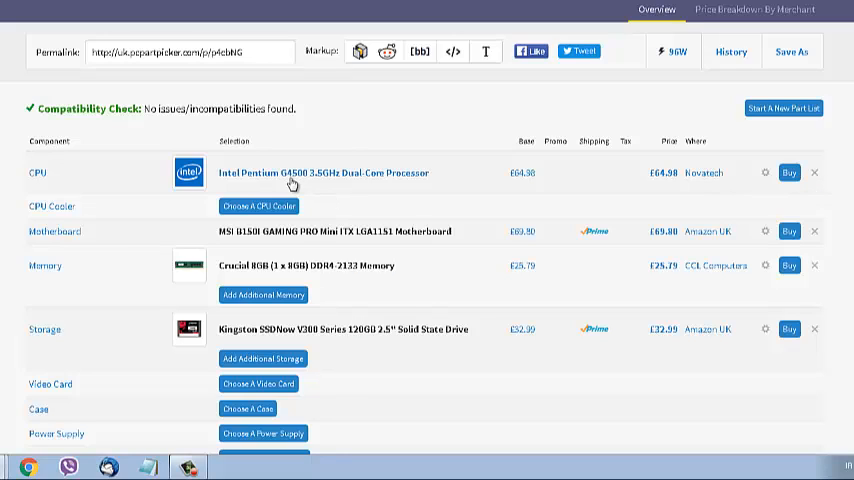
pyautogui.moveTo(316, 188)
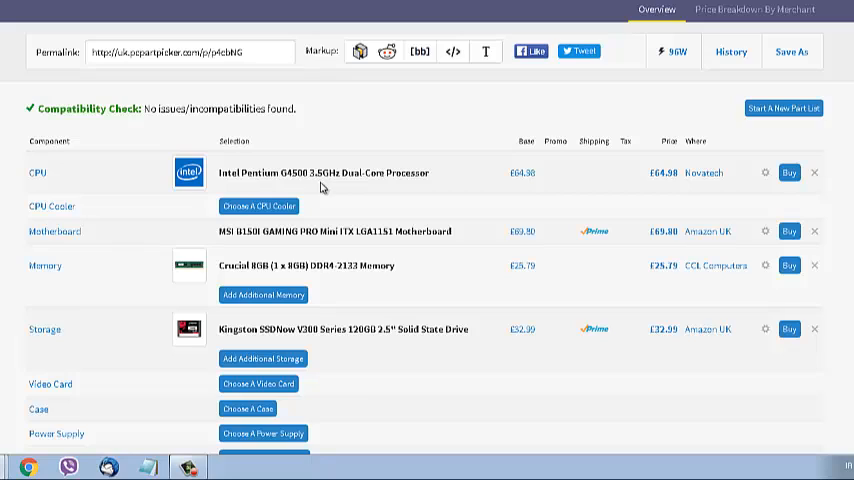
pyautogui.moveTo(318, 190)
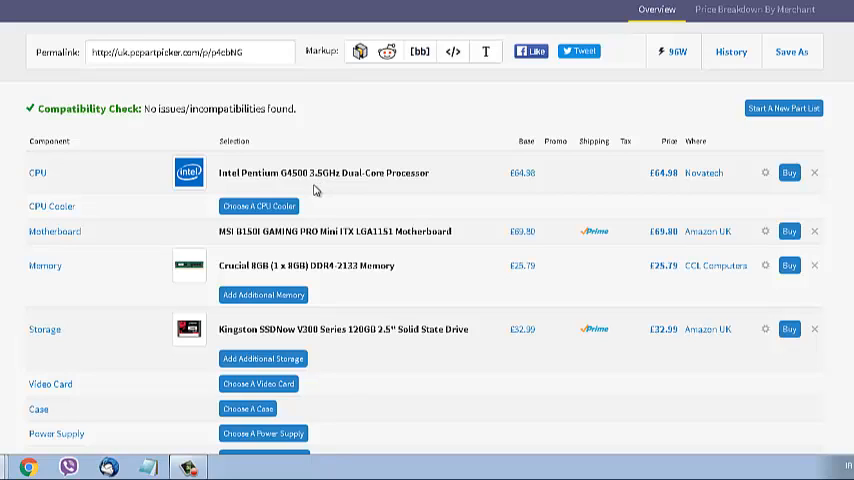
pyautogui.moveTo(316, 187)
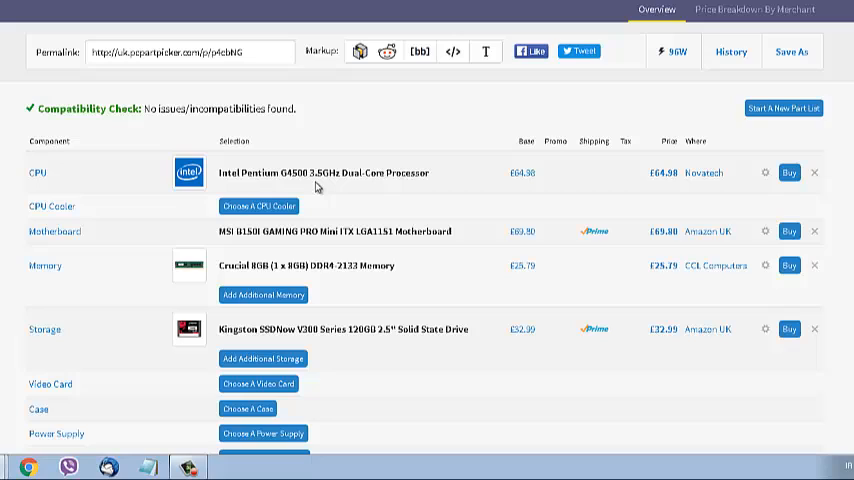
pyautogui.moveTo(447, 194)
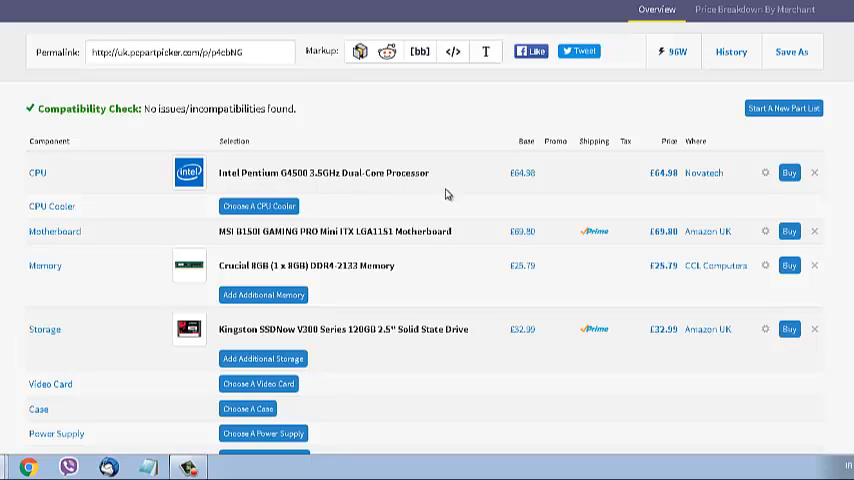
pyautogui.moveTo(360, 188)
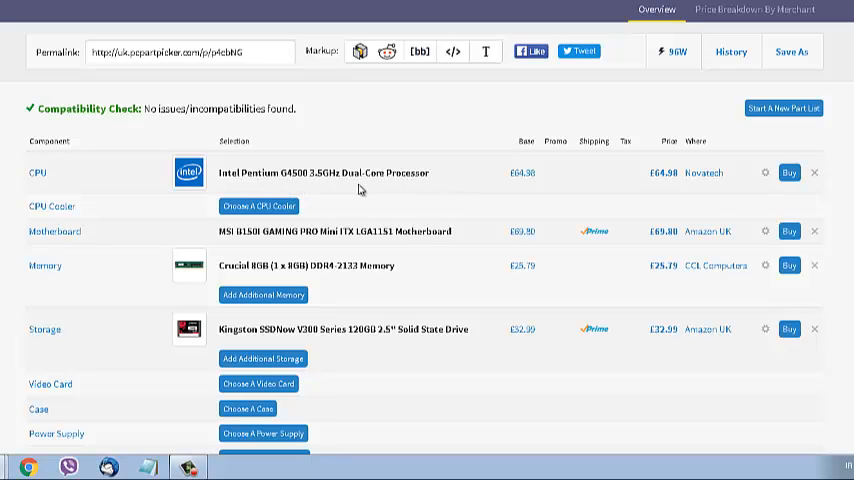
pyautogui.moveTo(418, 191)
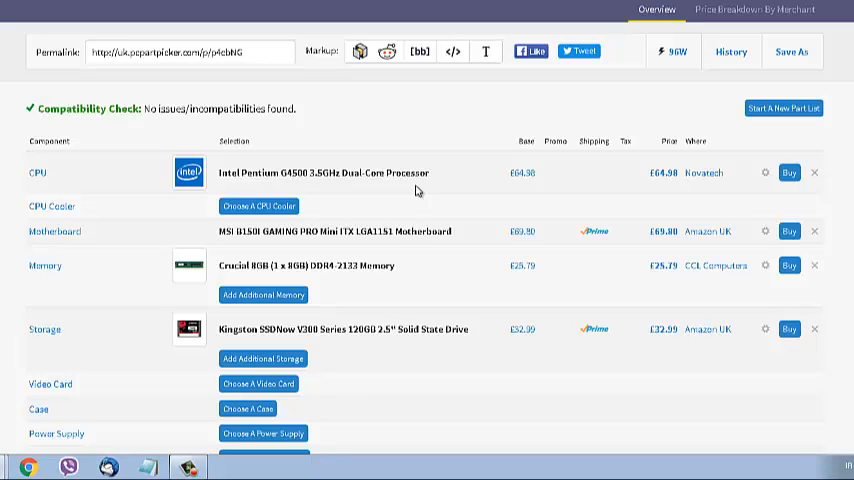
pyautogui.moveTo(407, 322)
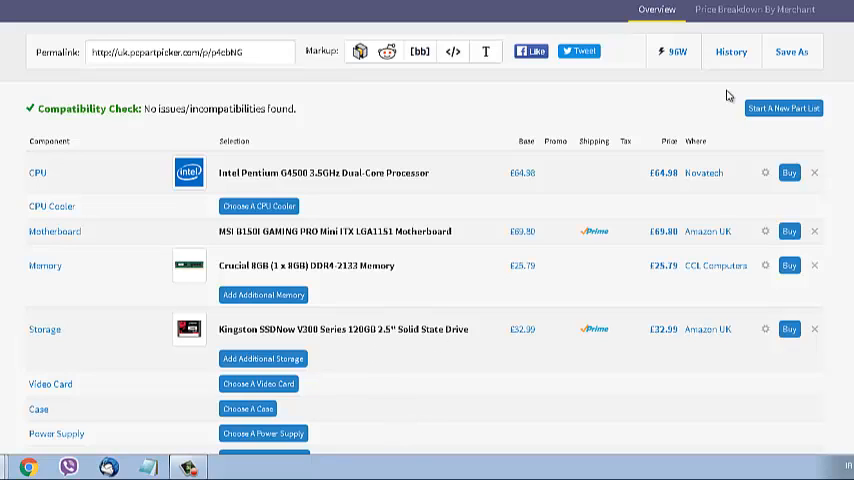
pyautogui.moveTo(808, 400)
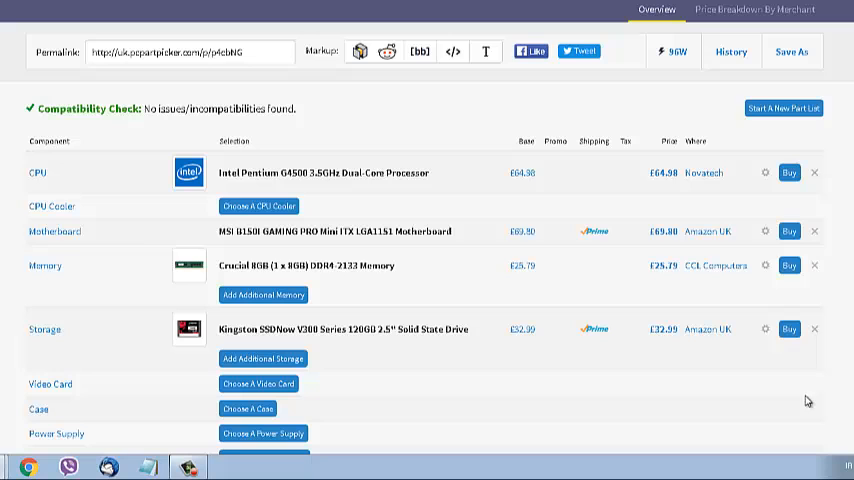
pyautogui.moveTo(397, 462)
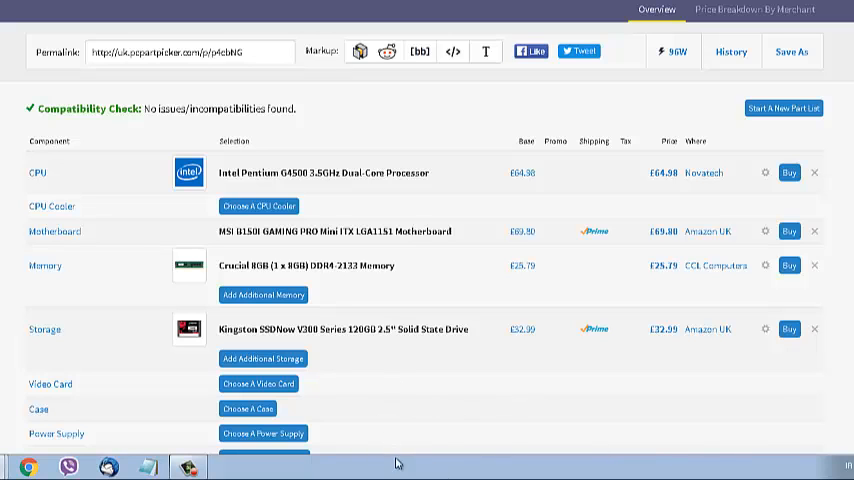
# Step: Scroll down to the £193.56 total and the Part List Price History chart
pyautogui.scroll(-3)
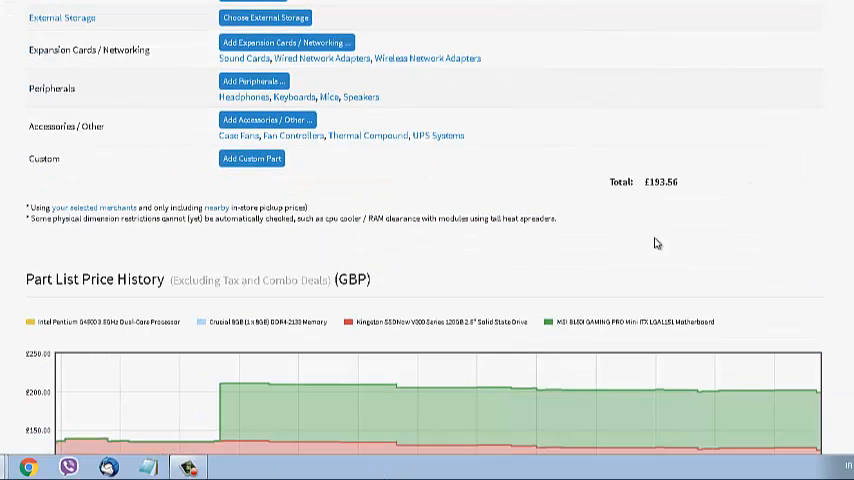